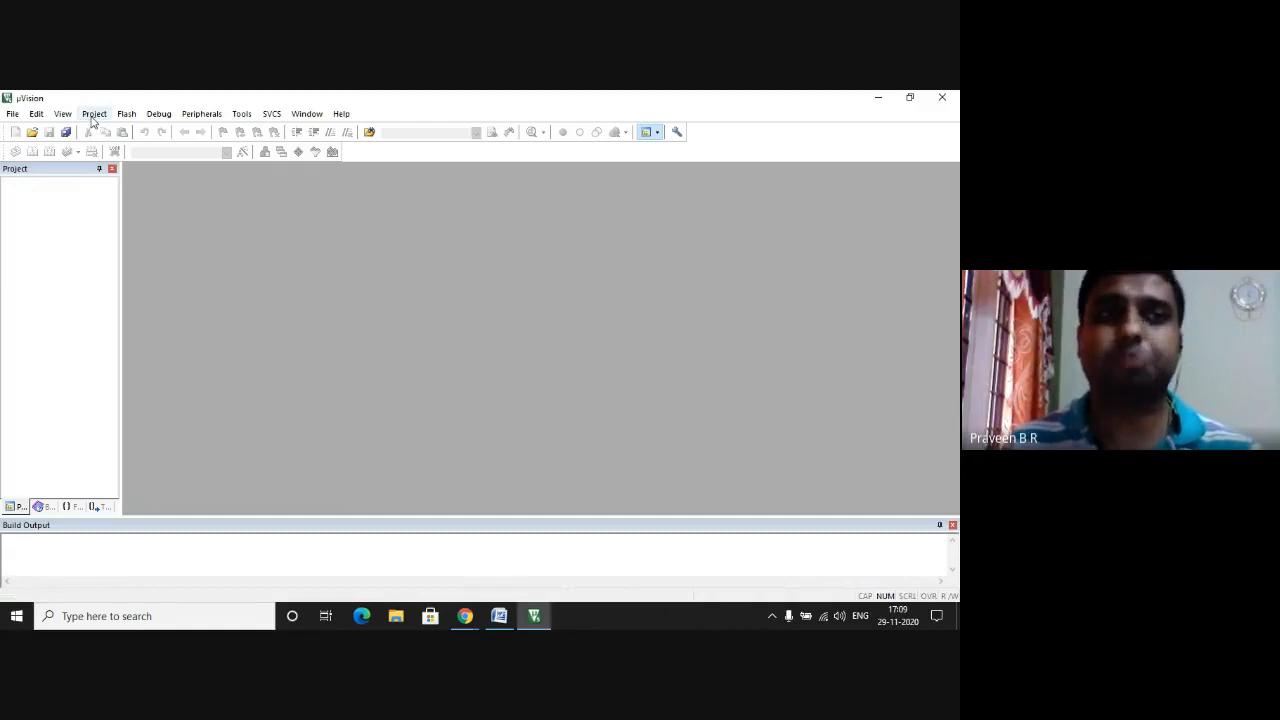
Create a new µVision project saved as BCDup in the Documents folder.
click(94, 113)
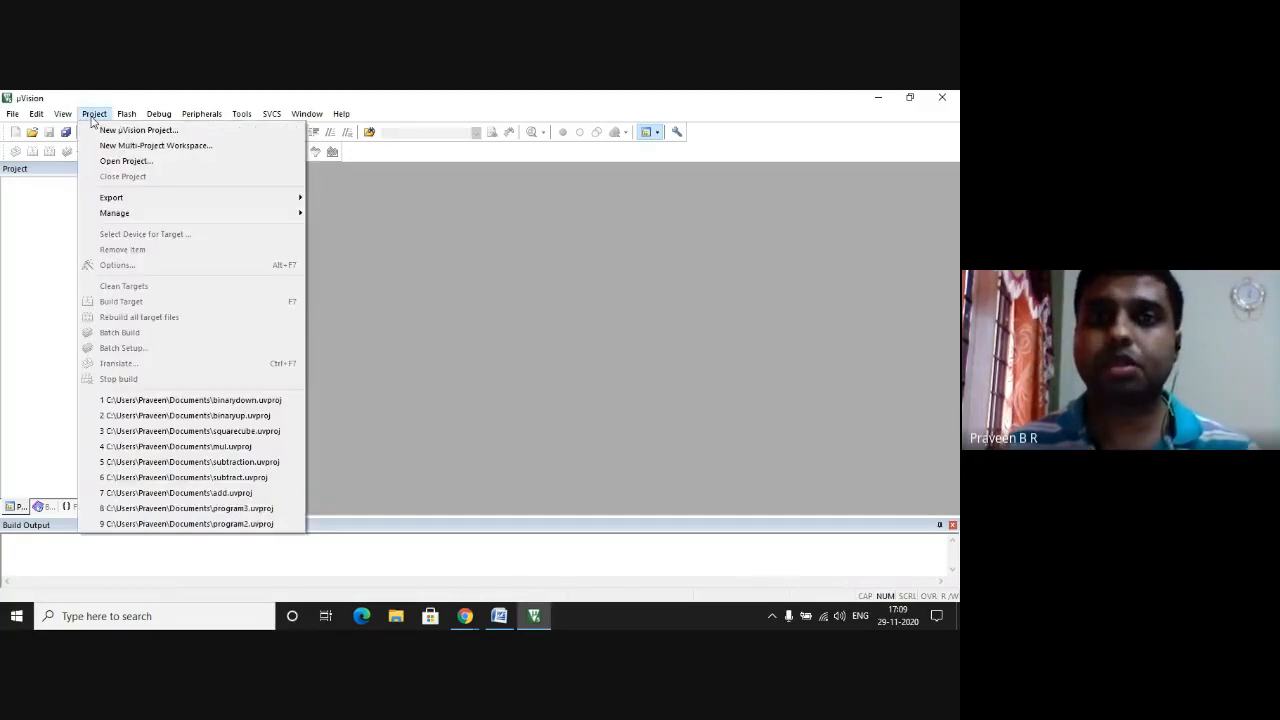
mouse_move(137, 130)
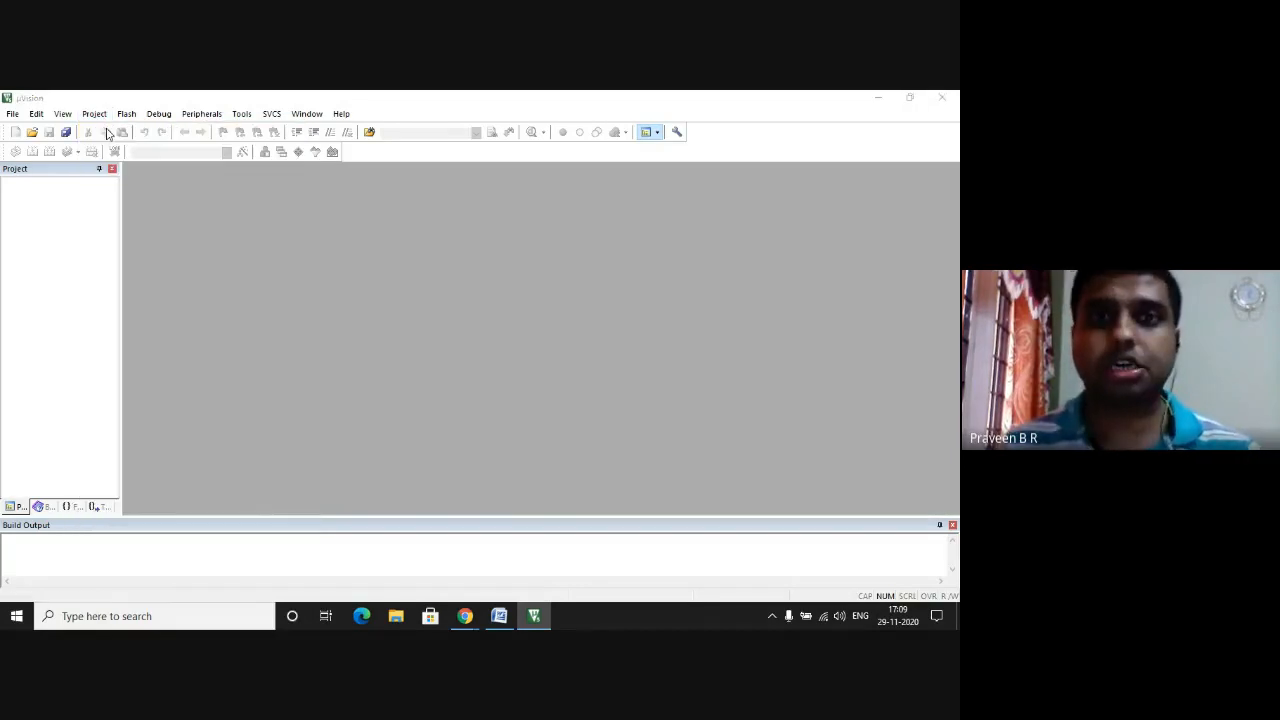
click(94, 113)
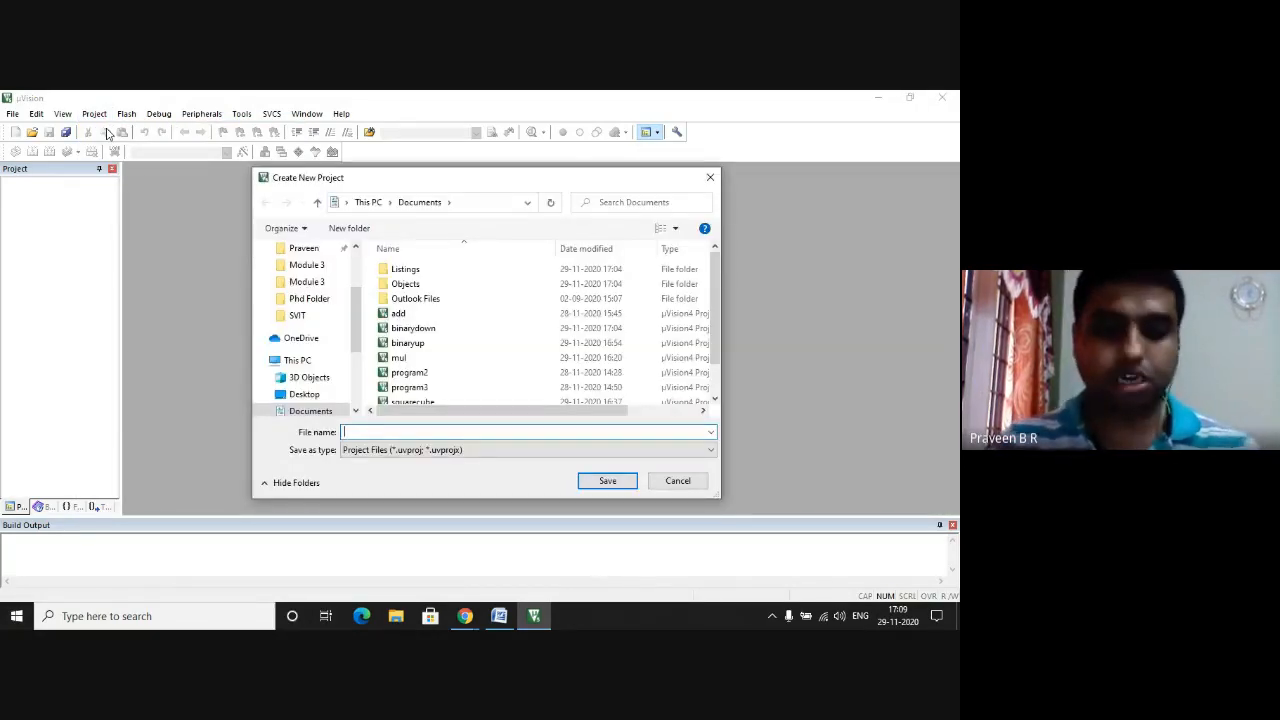
text(B)
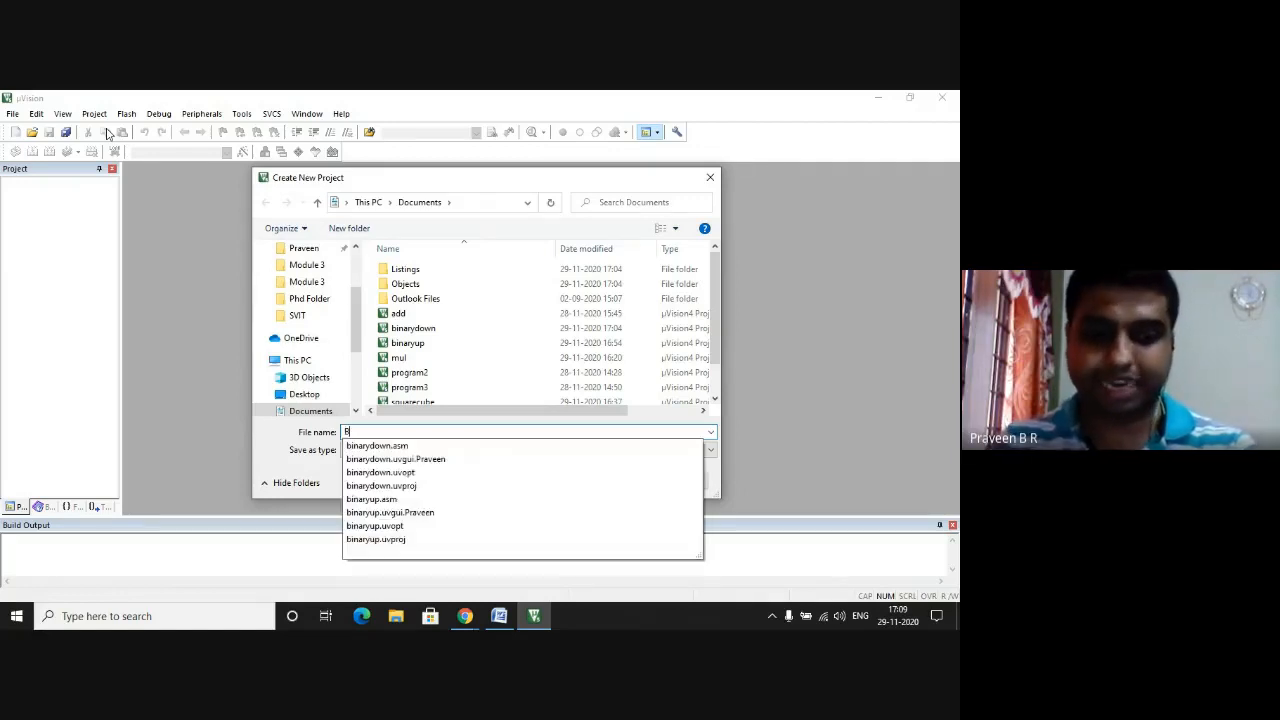
text(CDup)
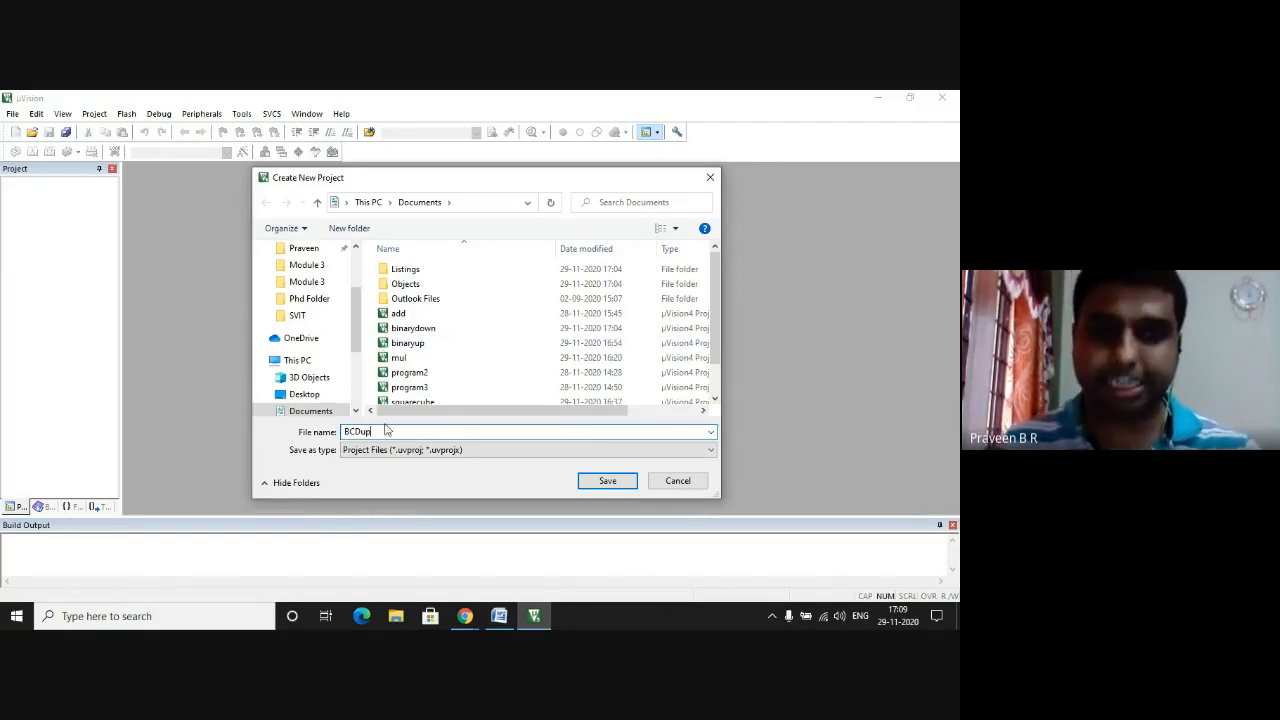
click(607, 481)
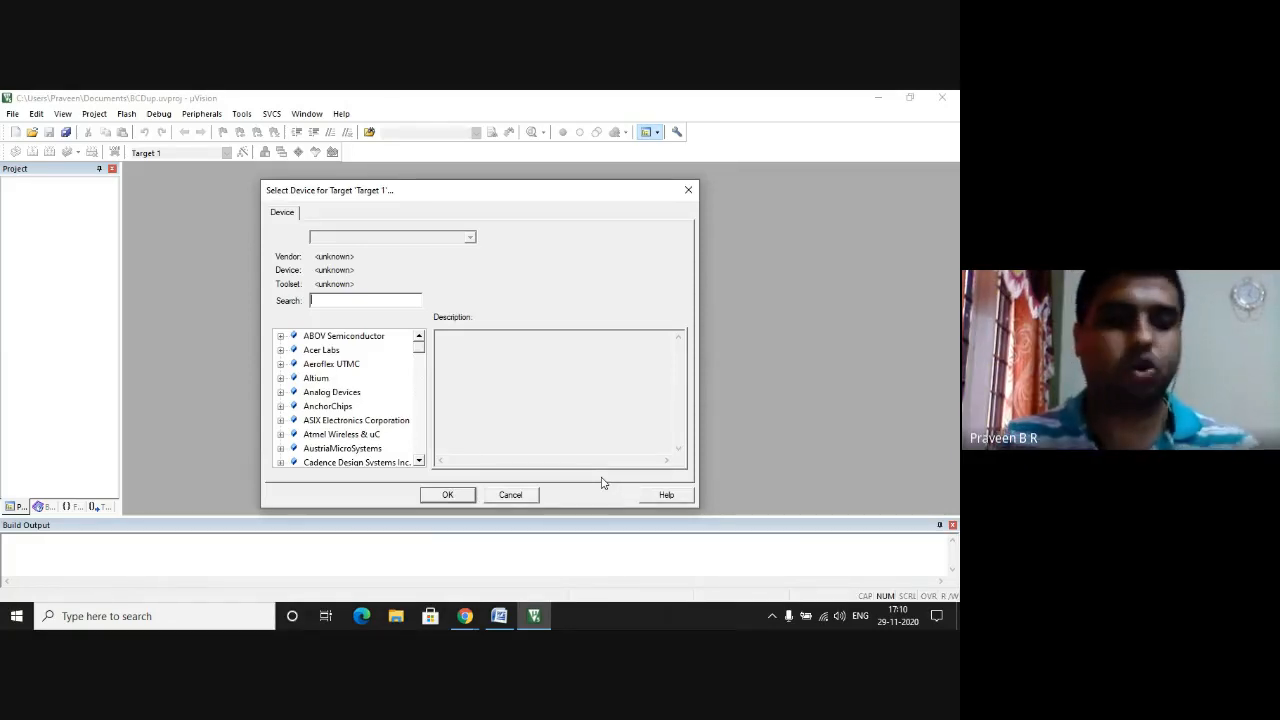
Search 'AT' in Select Device and choose Microchip AT89C51ED2 as the target.
text(AT89C51ED)
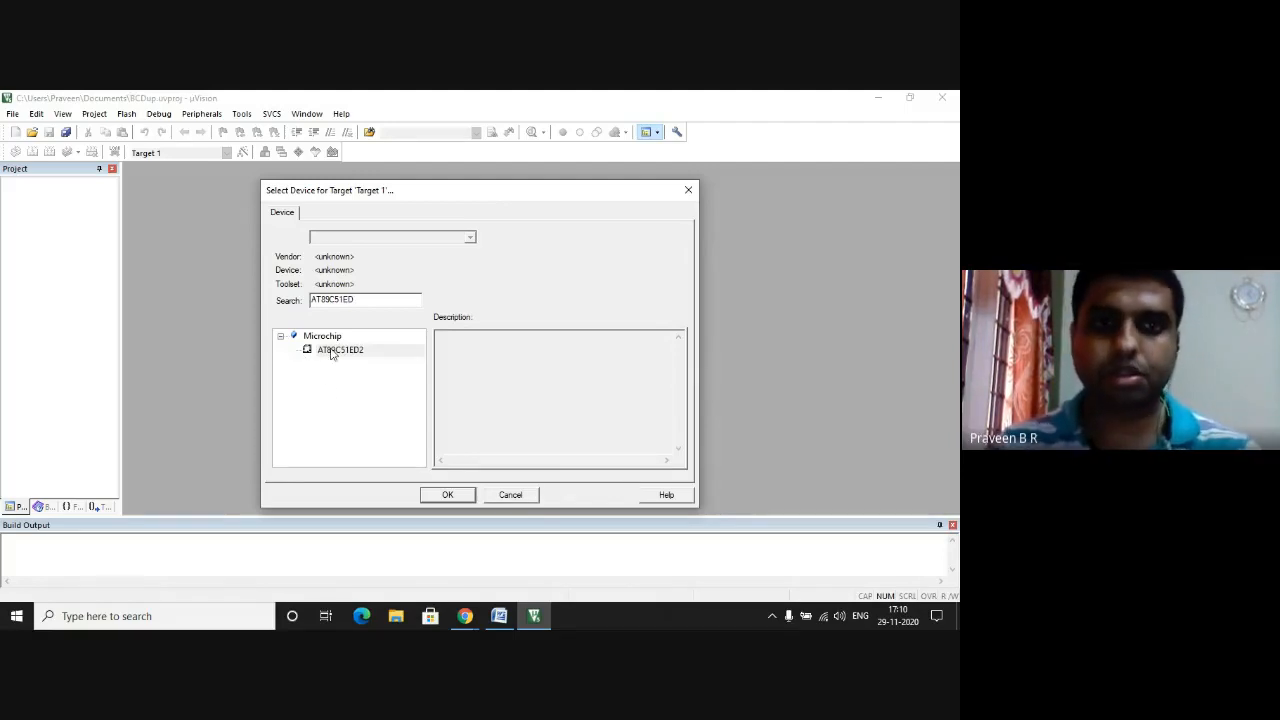
click(340, 349)
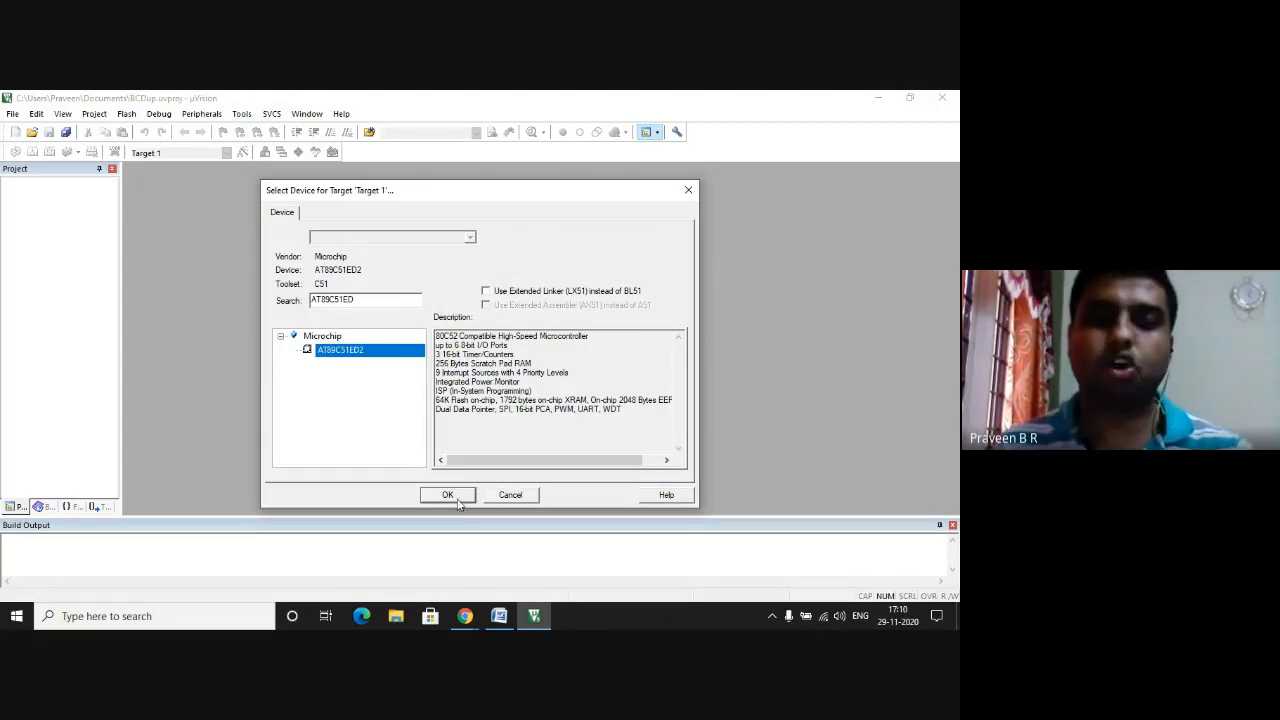
click(447, 494)
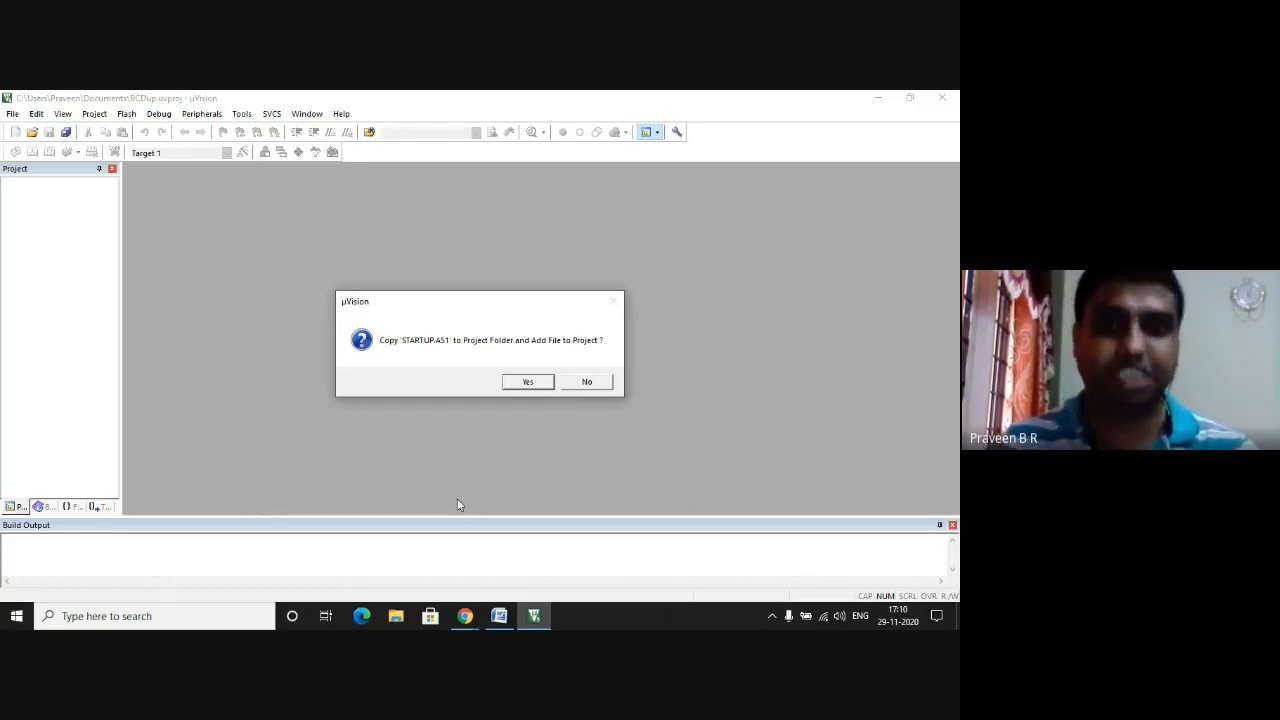
mouse_move(586, 386)
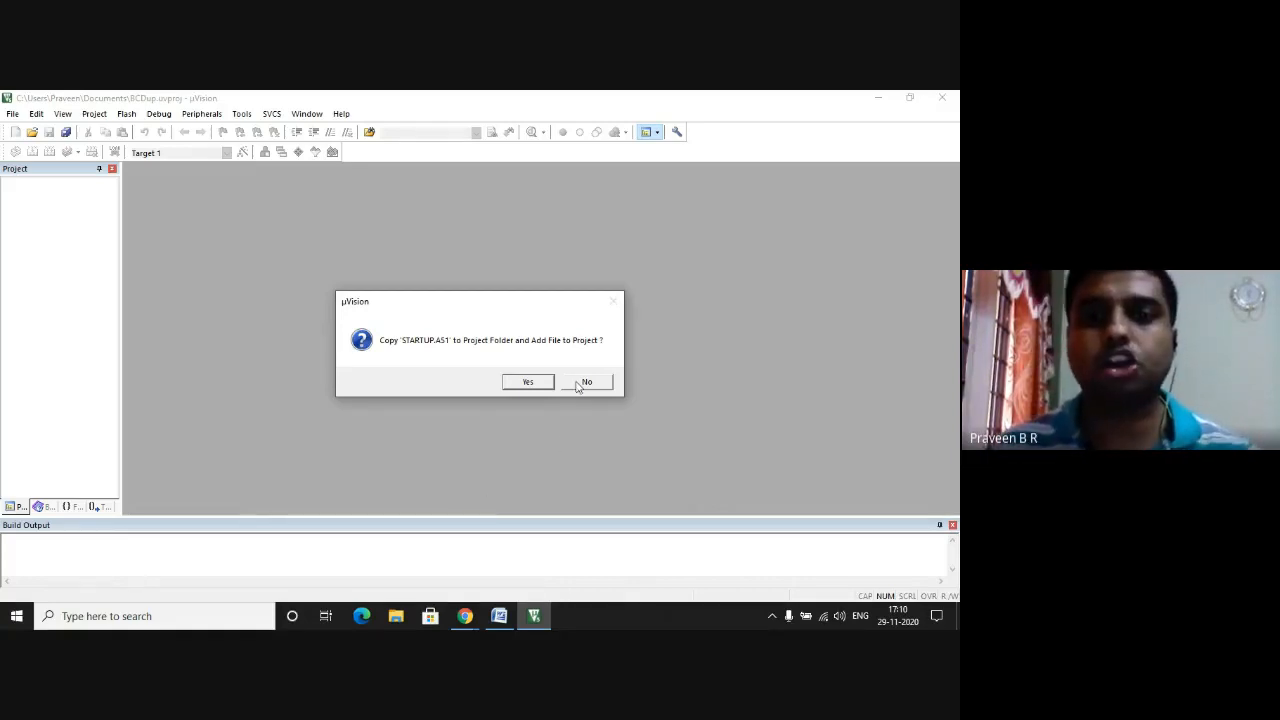
Decline copying STARTUP.A51 into the BCDup project folder.
click(586, 382)
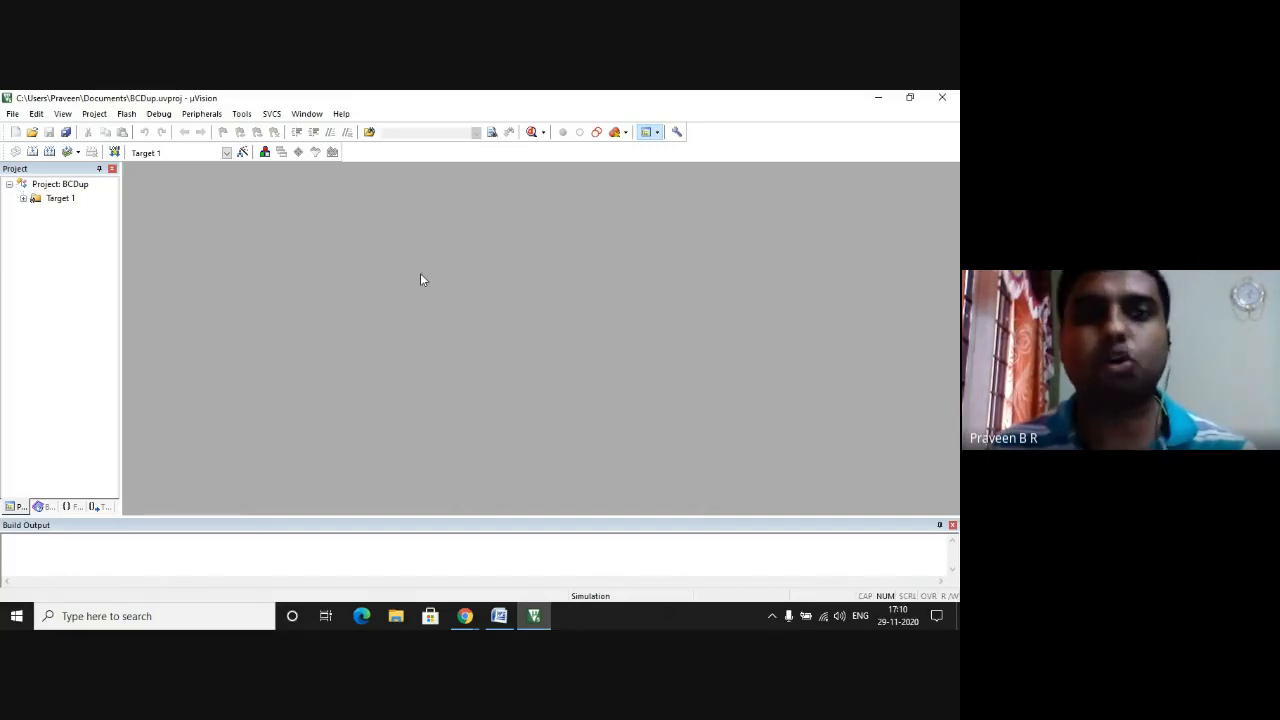
mouse_move(437, 293)
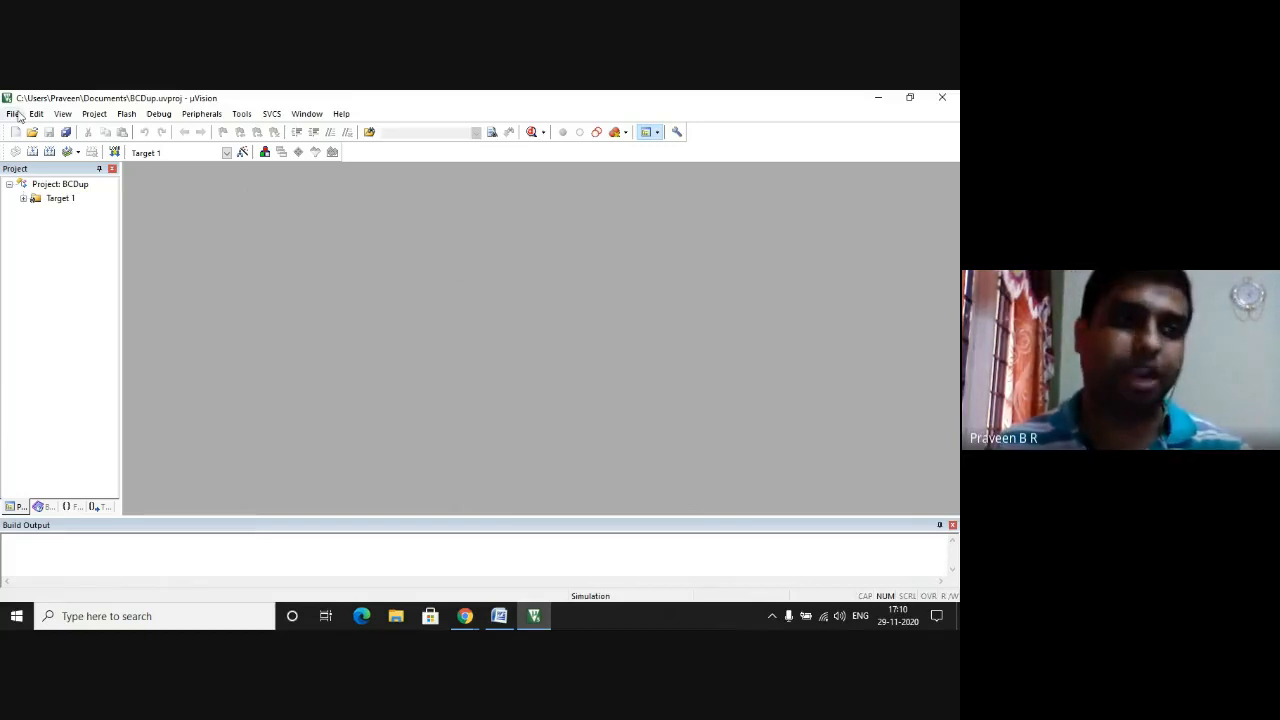
Open a new blank file and write the BCD up-counter assembly code ending with END.
click(13, 113)
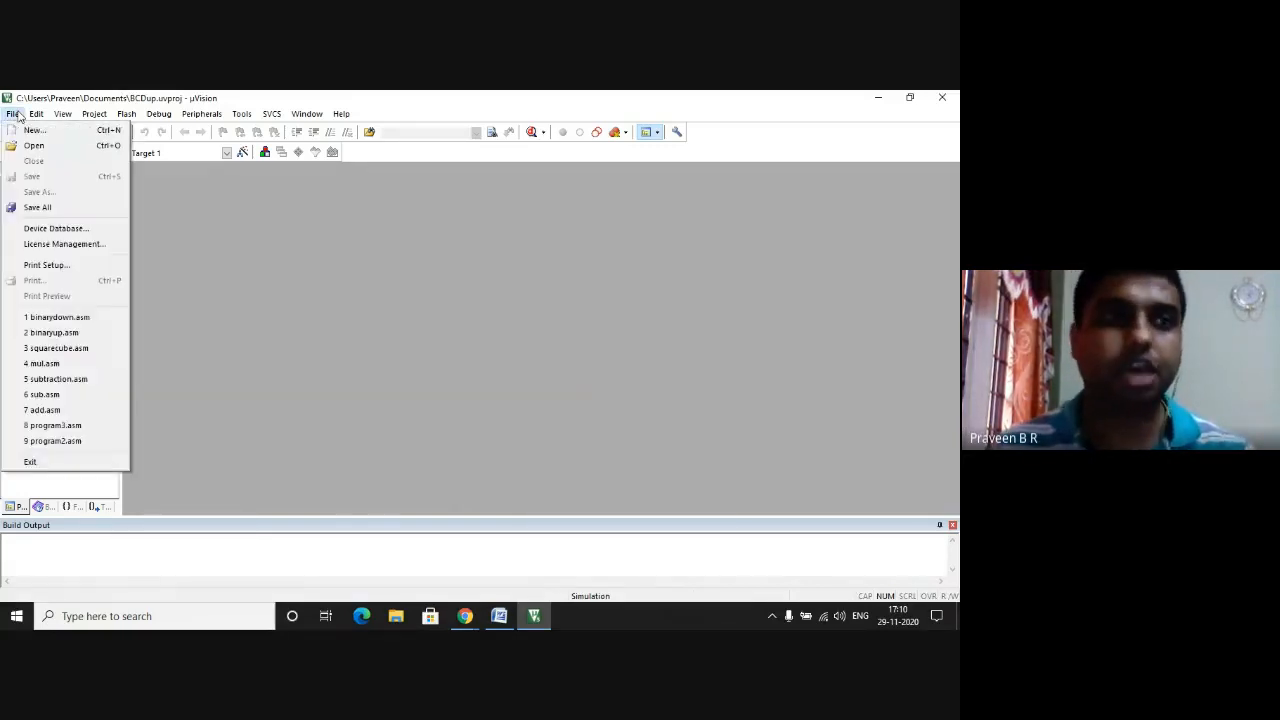
click(34, 130)
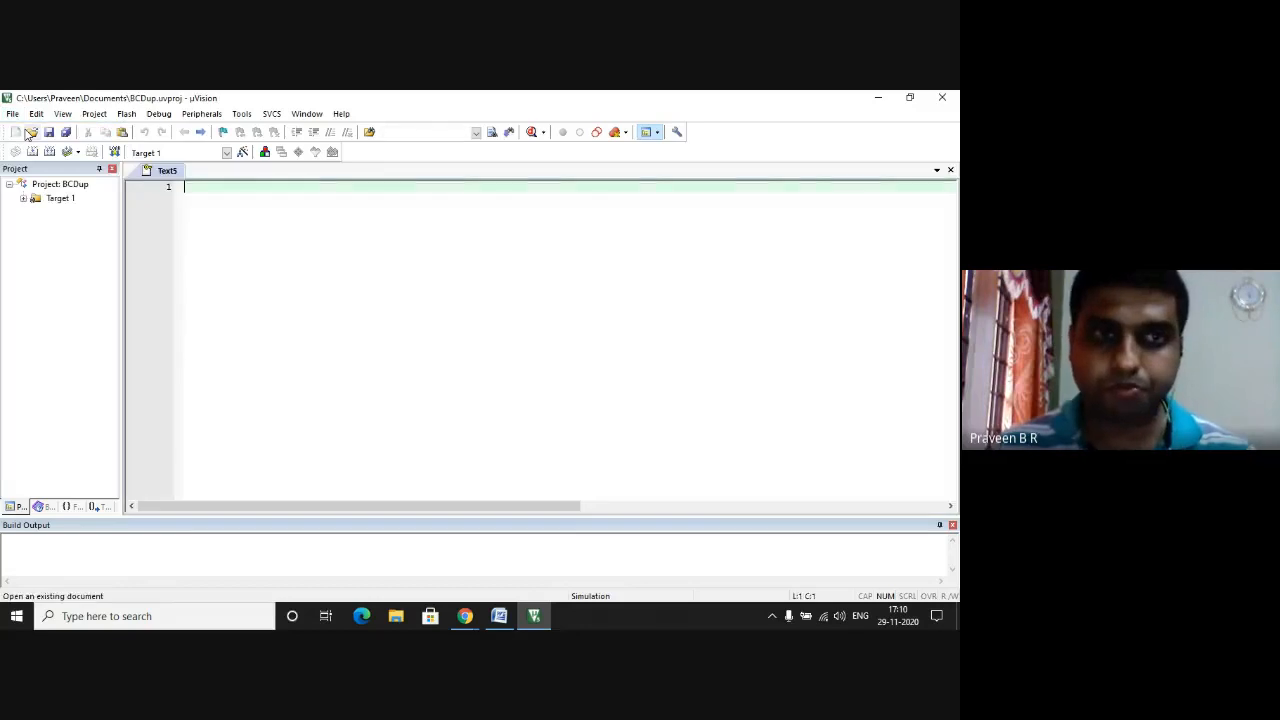
click(31, 132)
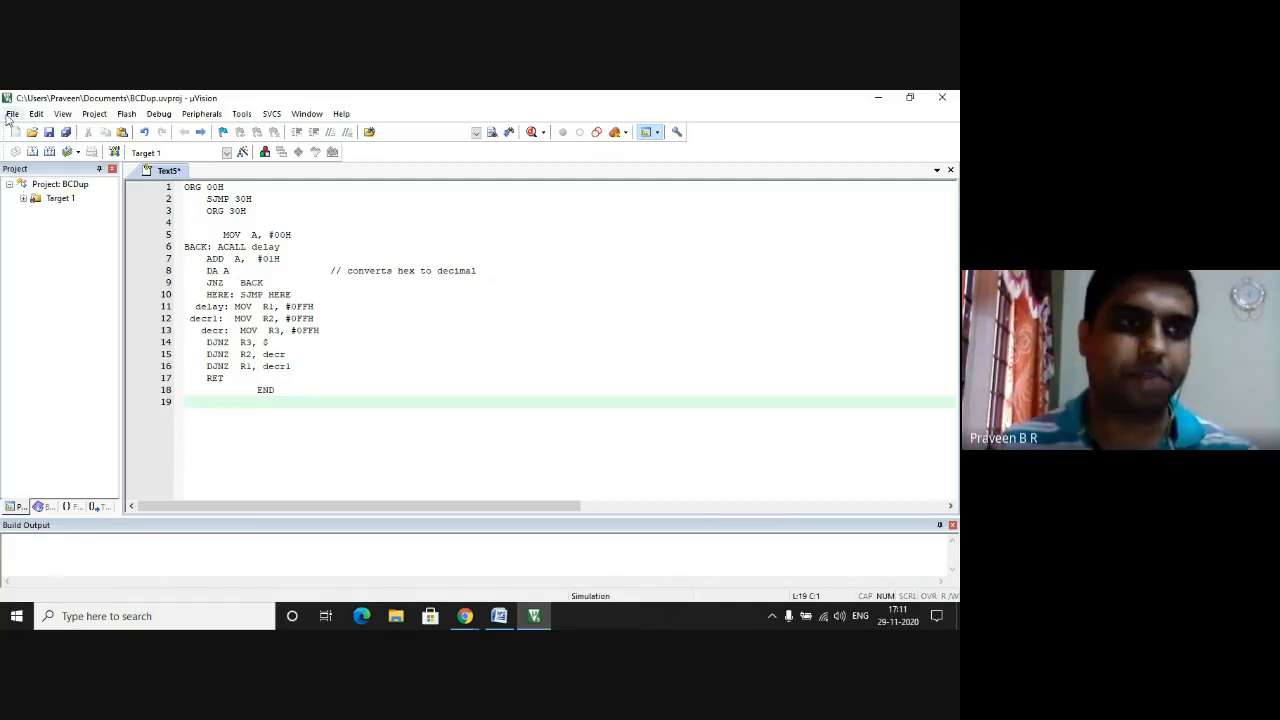
click(12, 113)
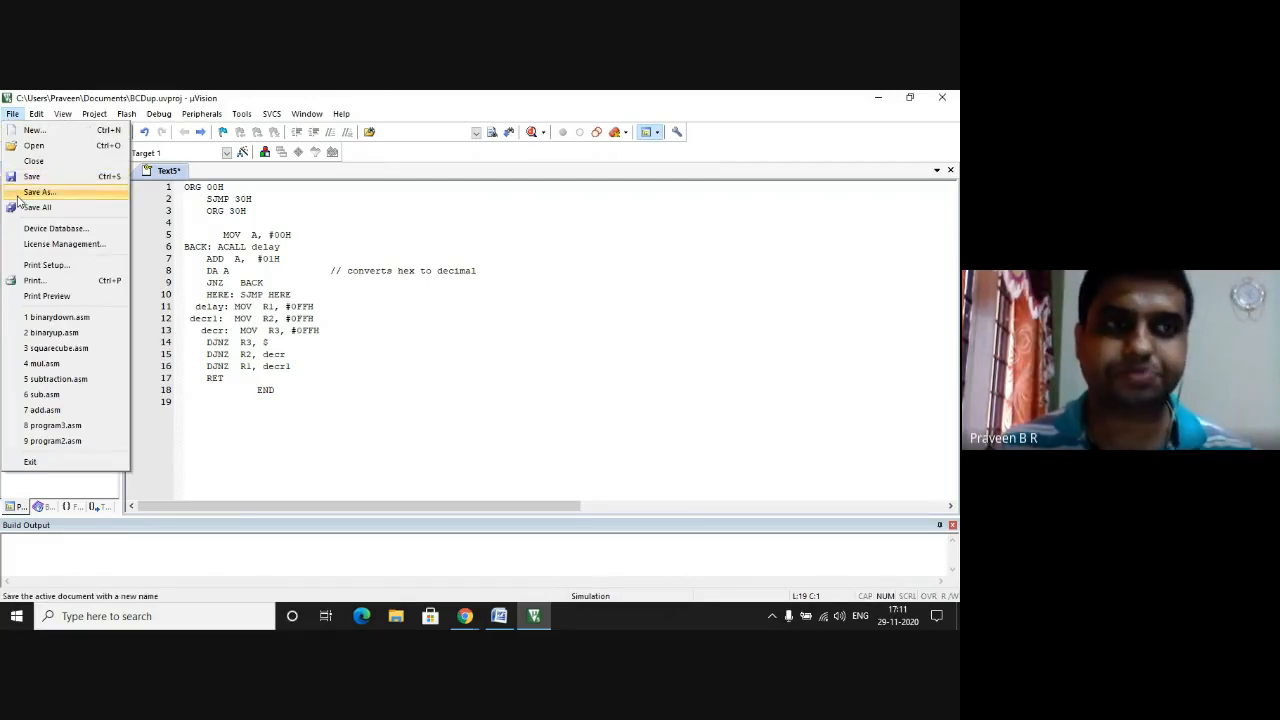
Save the new program file as BCDup.asm in Documents.
click(40, 192)
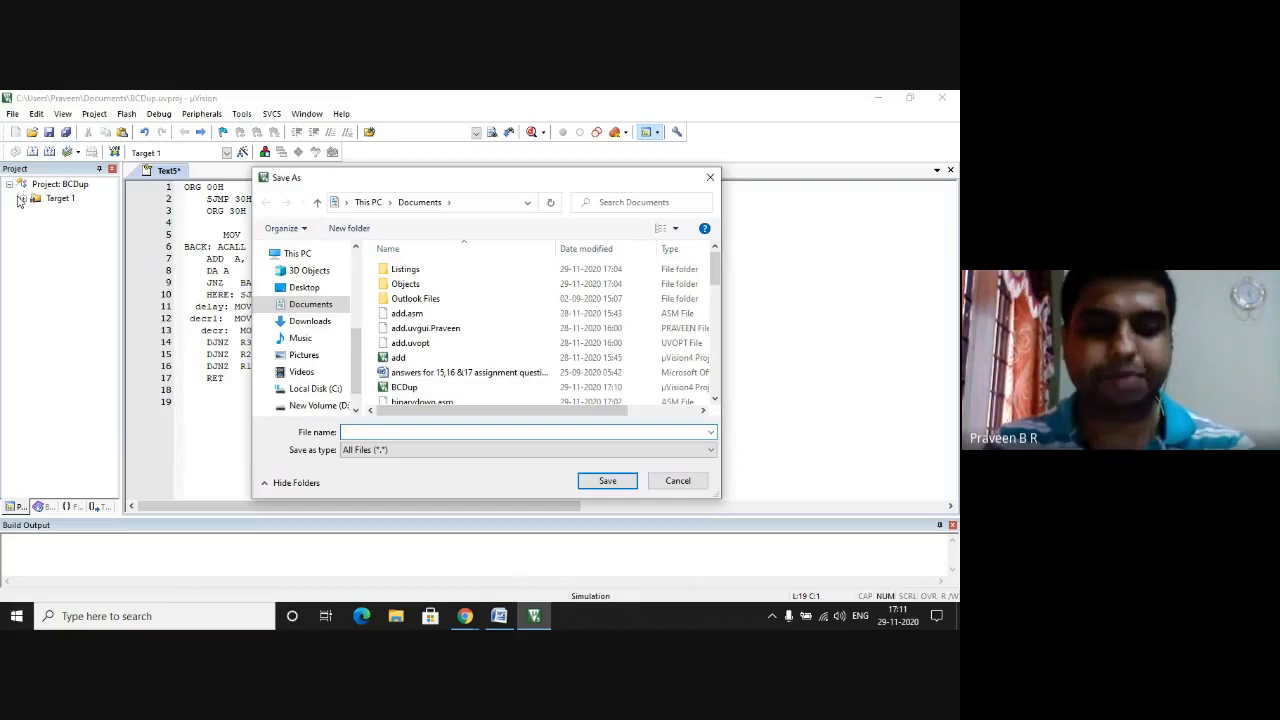
text(BCDup.asm)
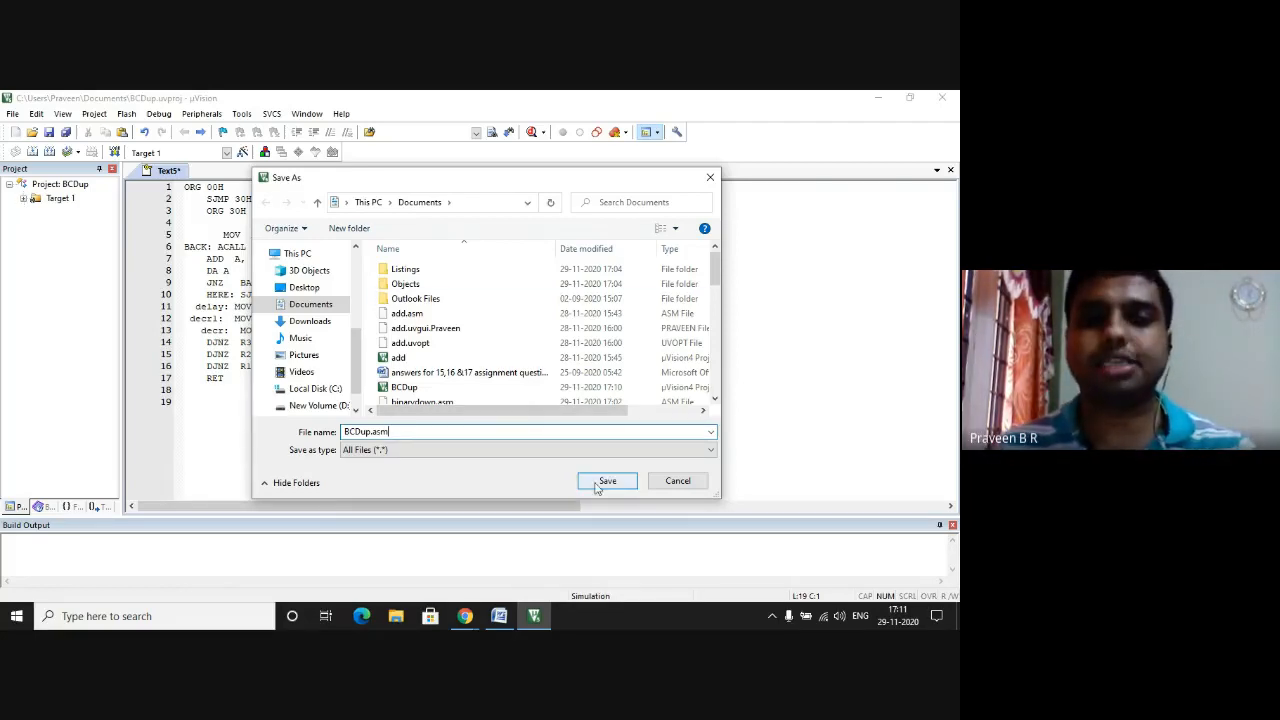
click(607, 481)
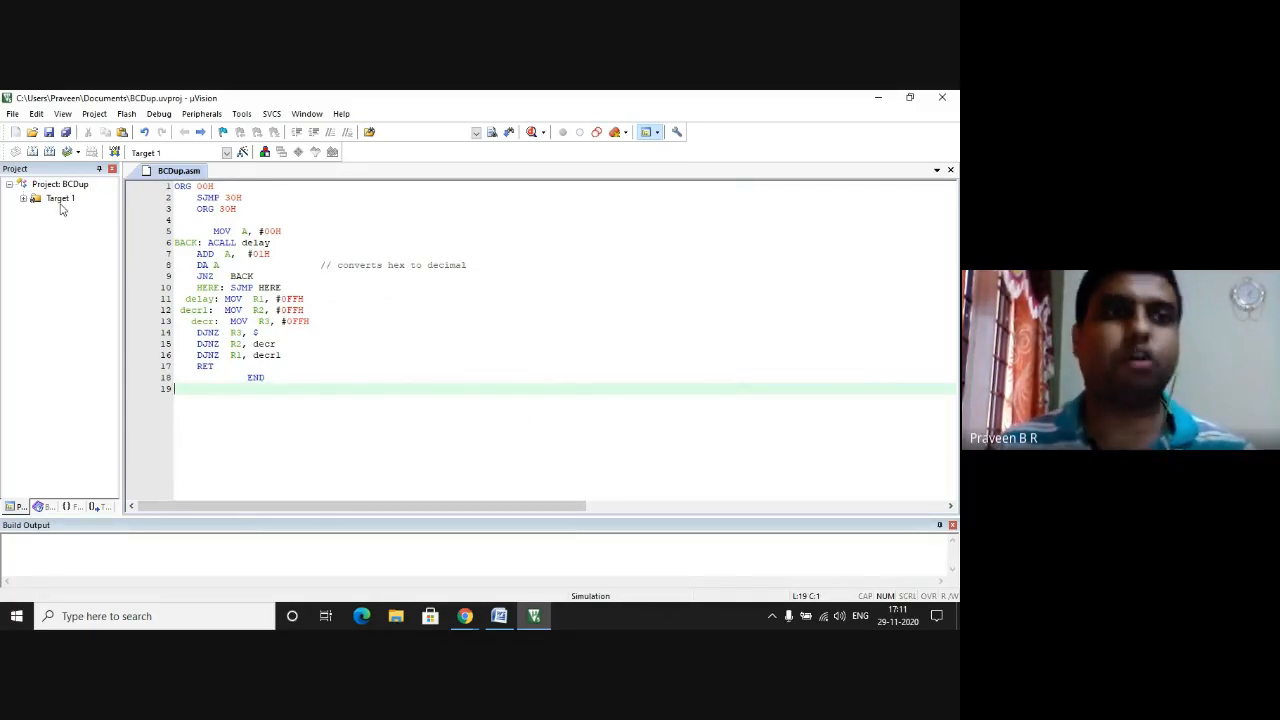
Enter 11.0592 as Xtal (MHz) in Target 1's Options for Target.
click(60, 197)
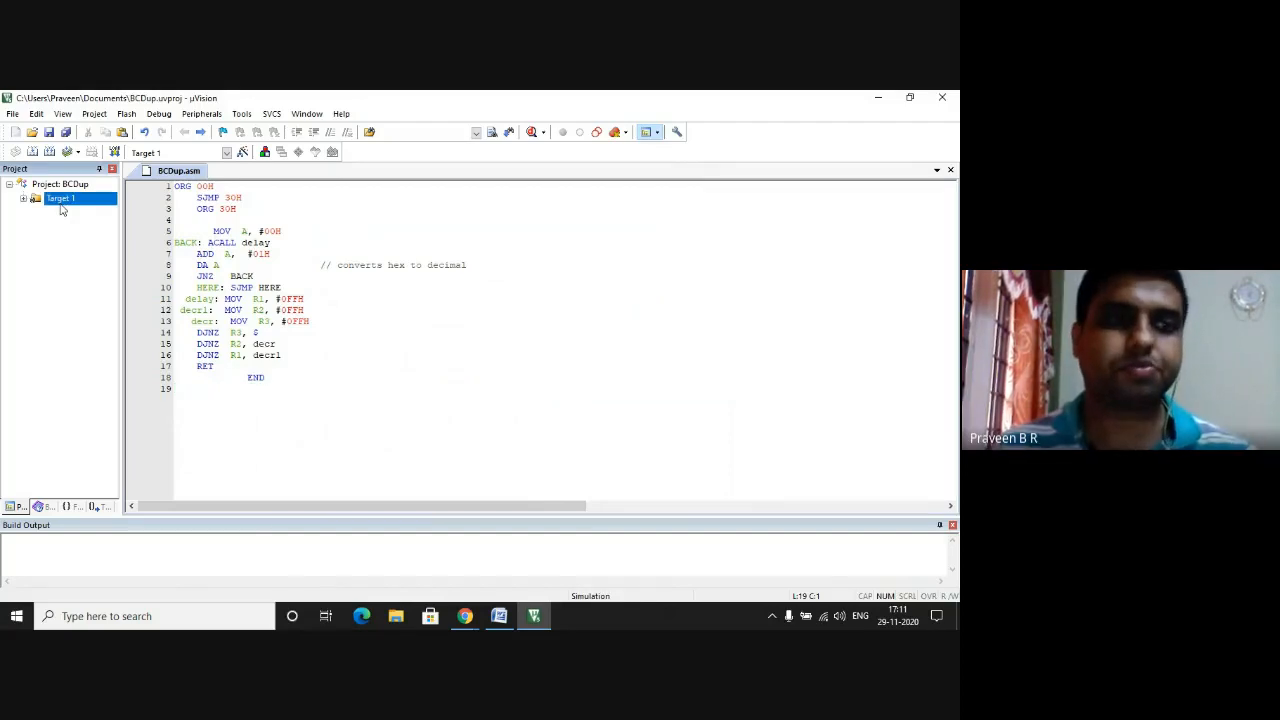
right_click(60, 198)
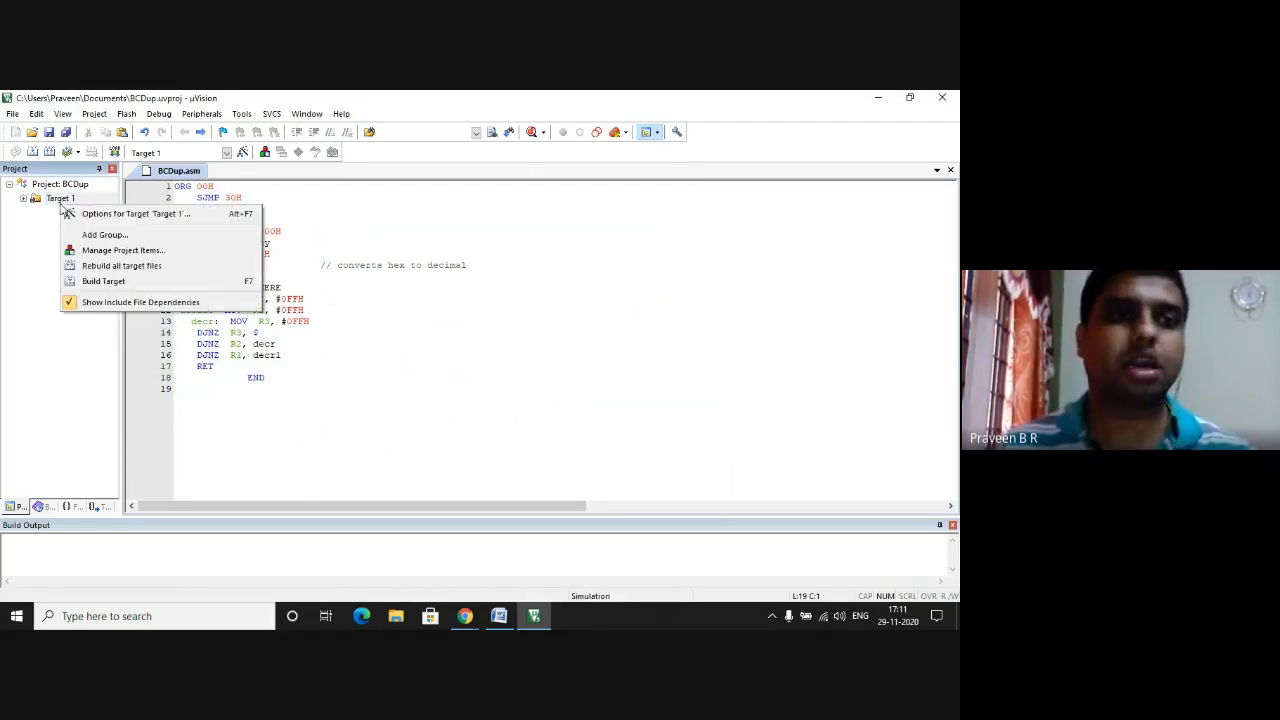
mouse_move(135, 213)
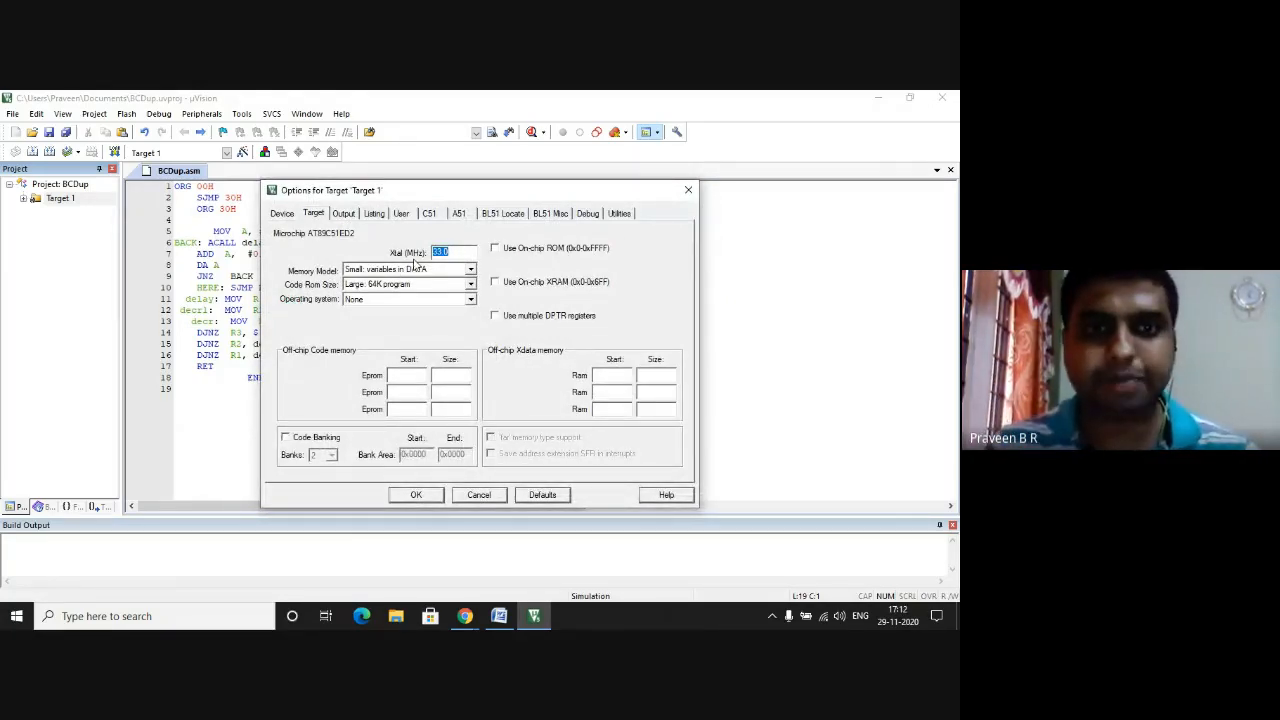
text(11)
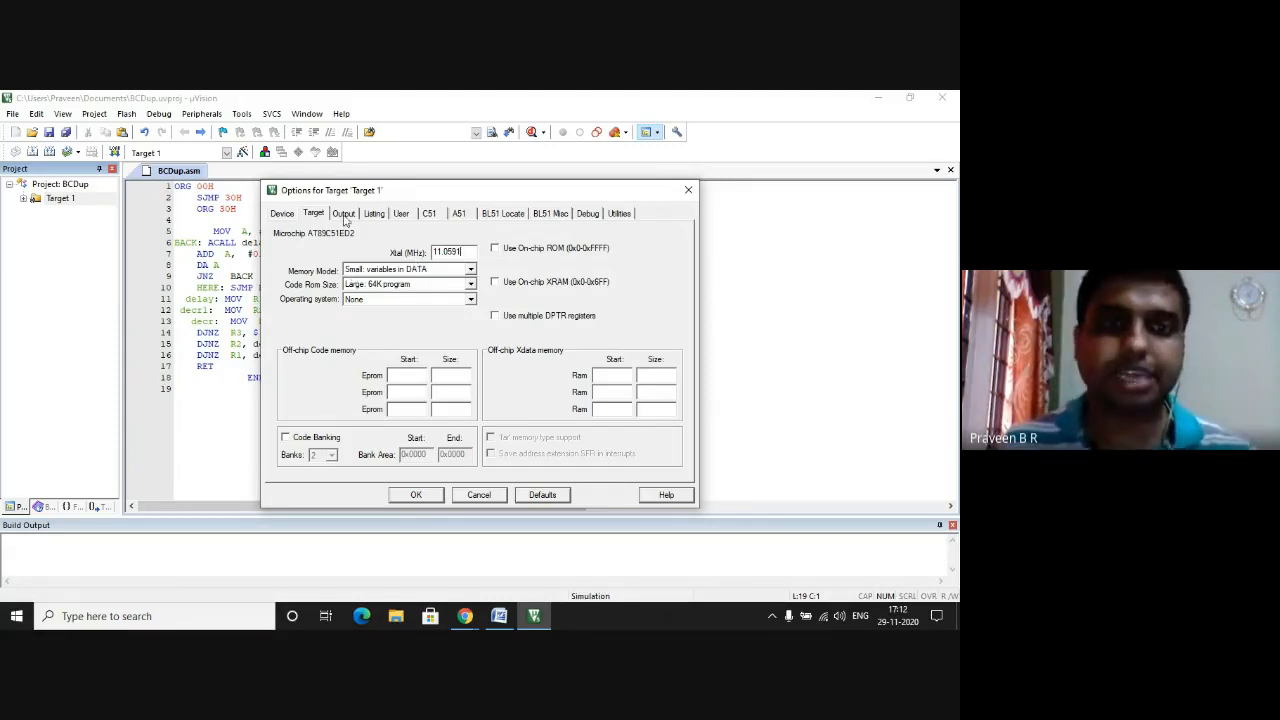
Enable Create HEX File on the Output tab and close target options.
click(344, 213)
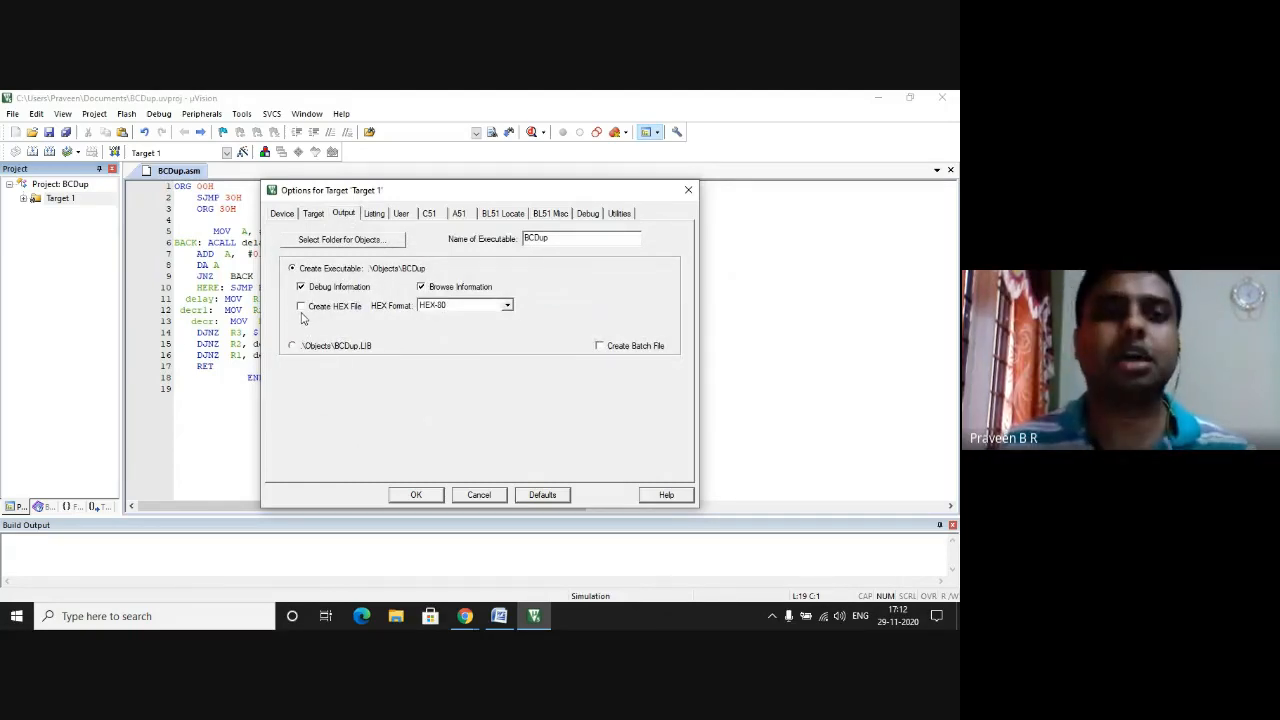
click(301, 306)
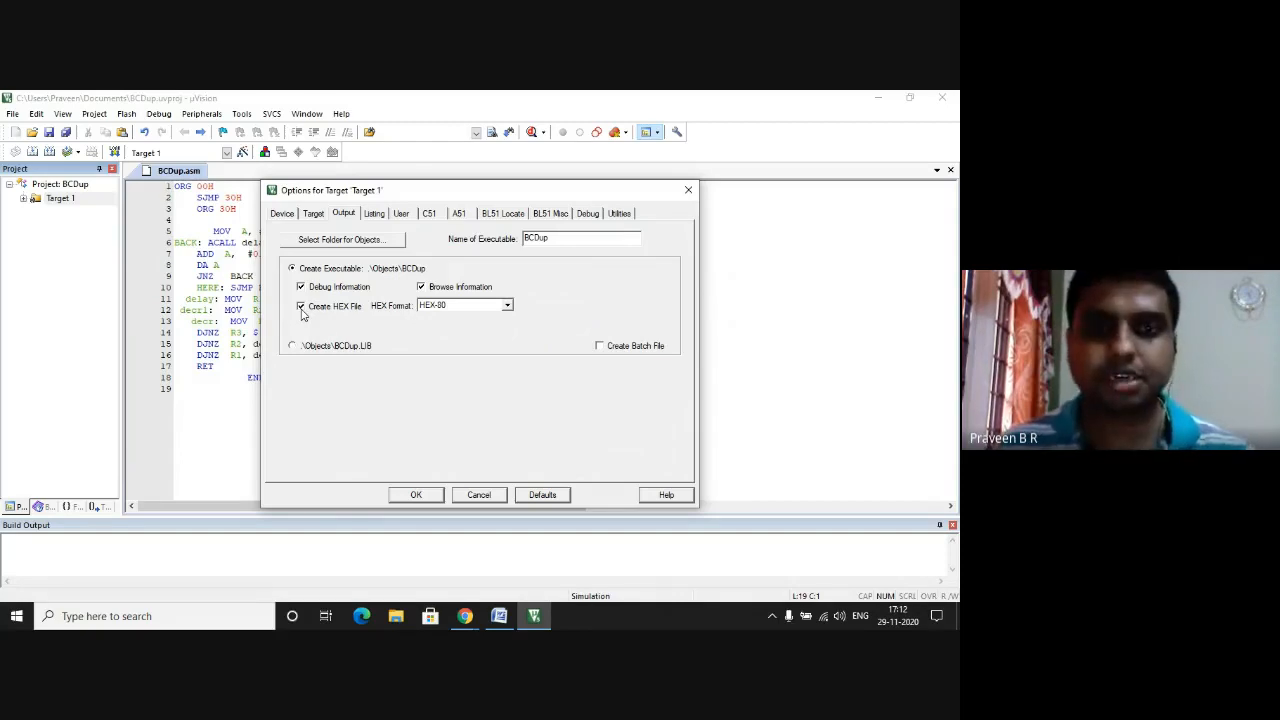
click(415, 494)
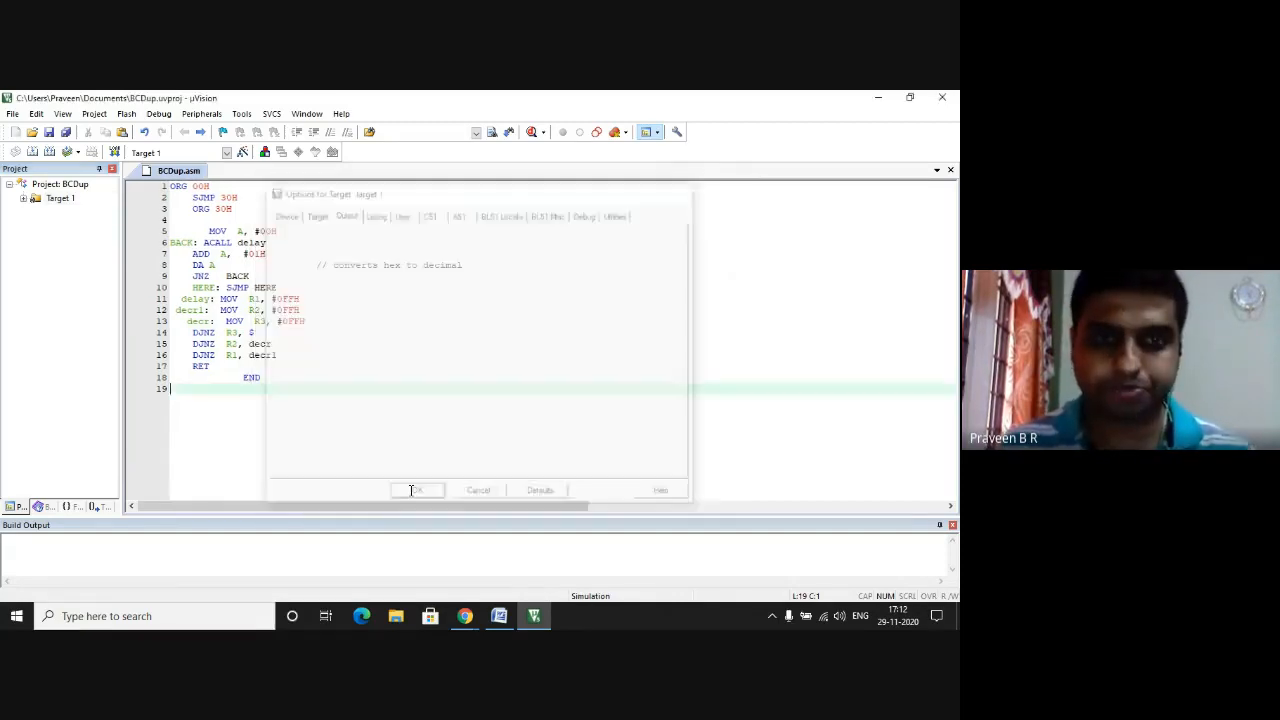
click(417, 490)
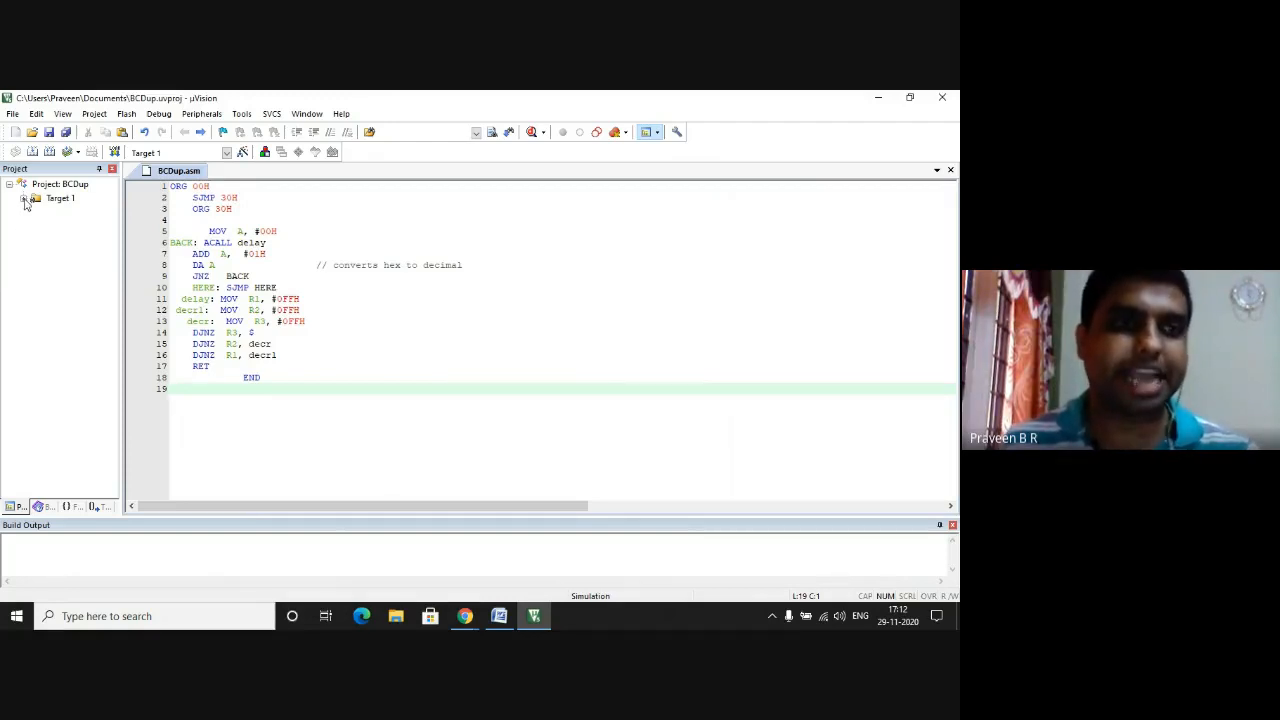
Add the existing file BCDup.asm to Source Group 1 under Target 1.
click(26, 198)
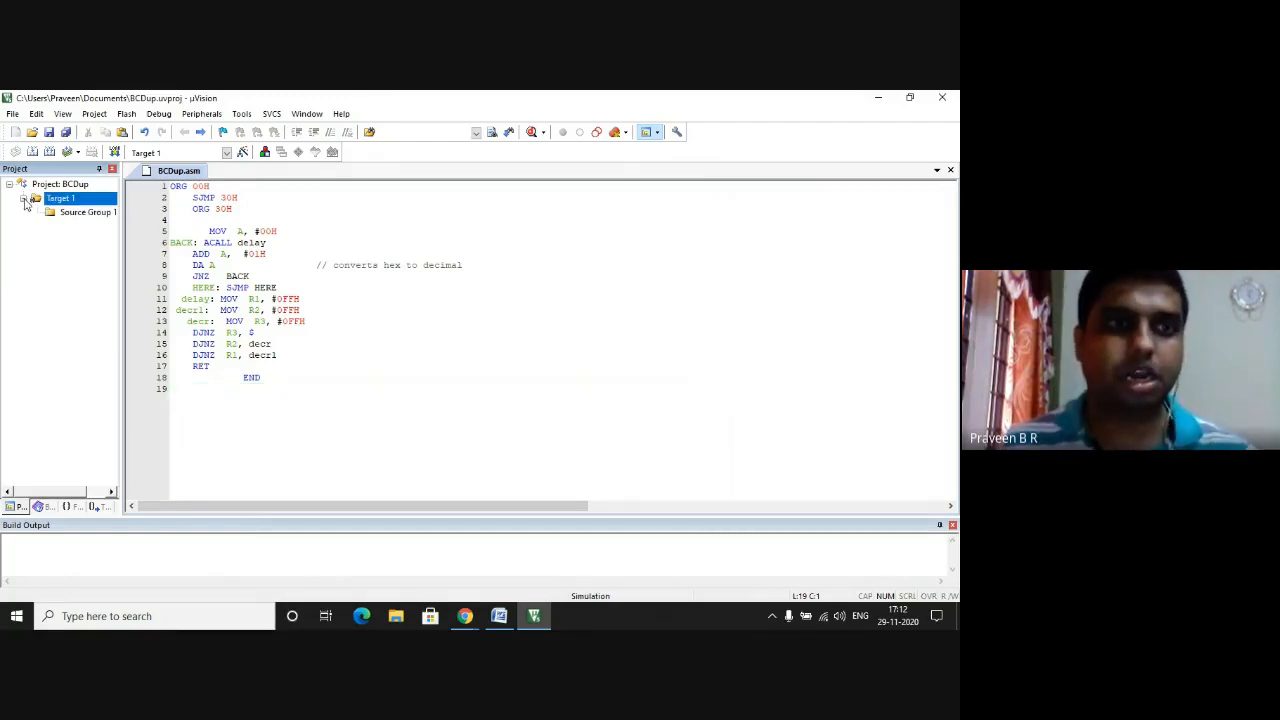
right_click(87, 212)
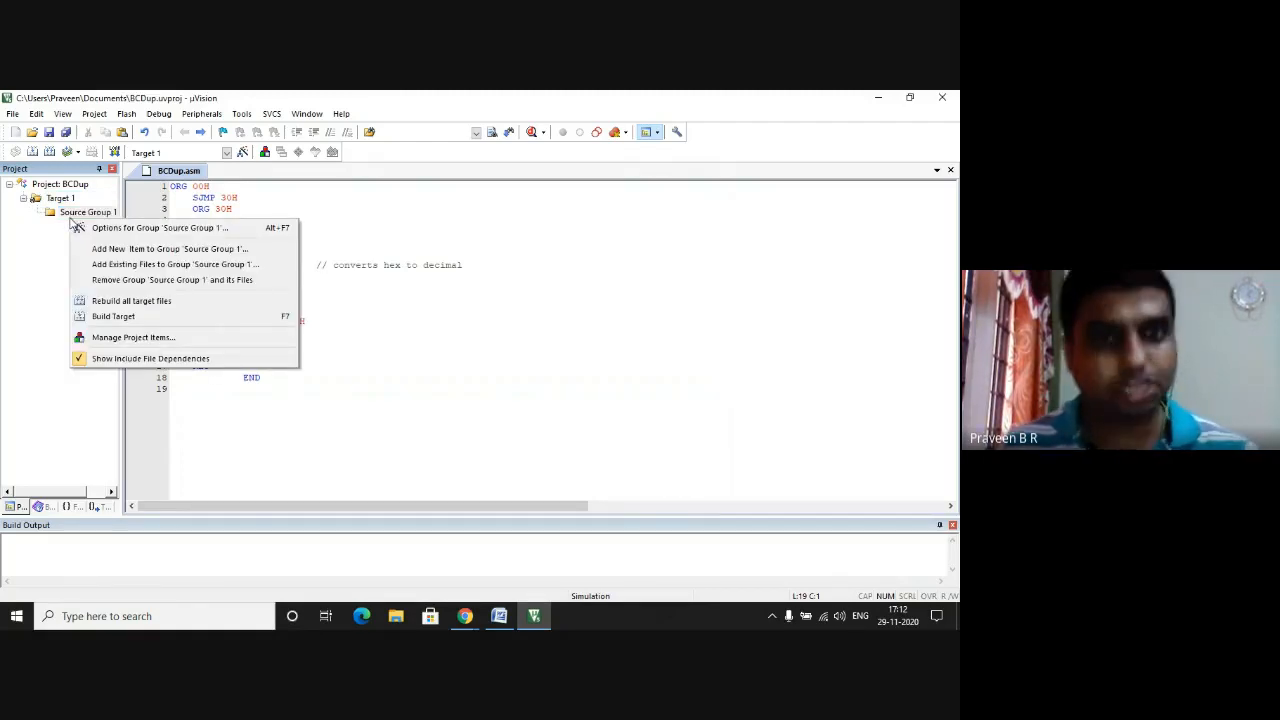
mouse_move(174, 264)
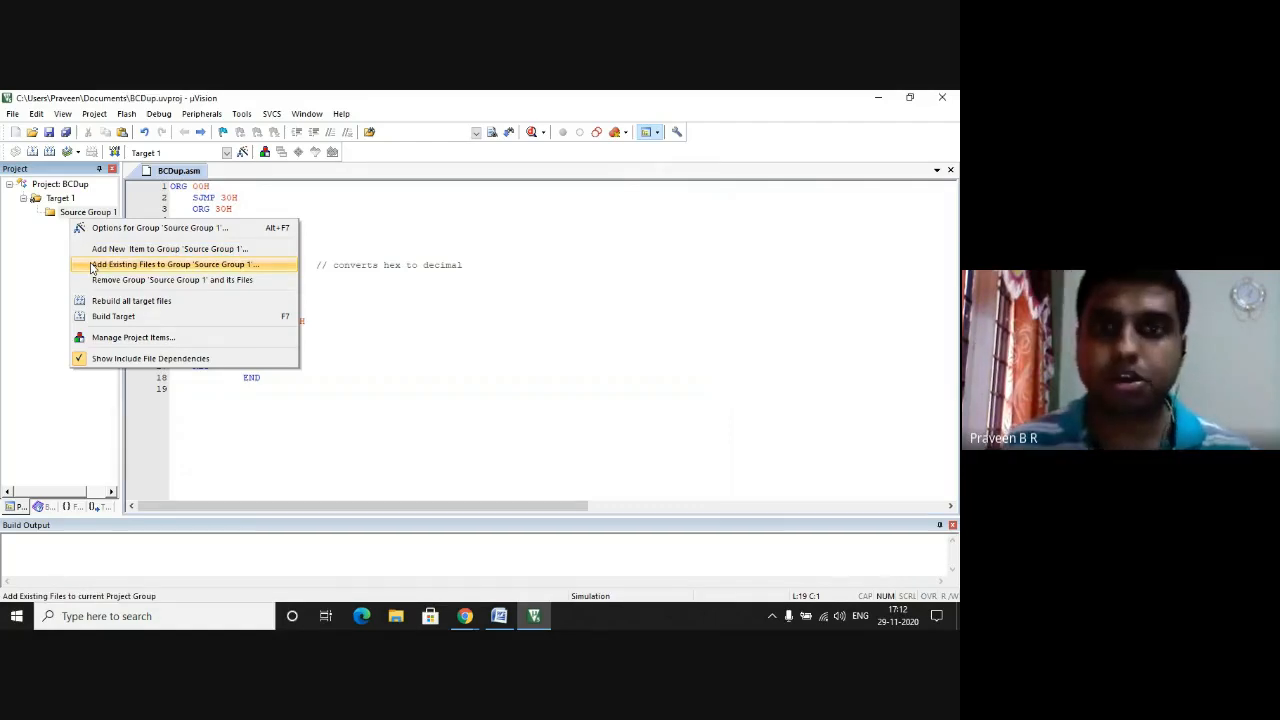
click(172, 264)
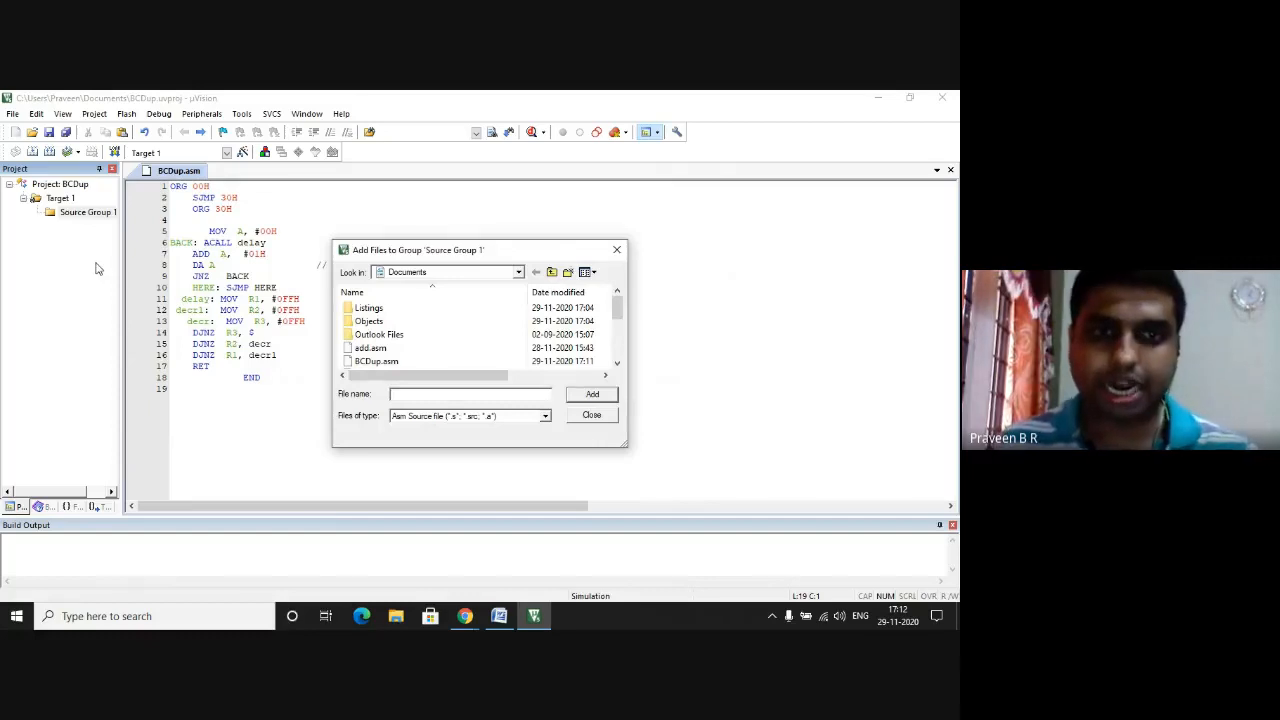
mouse_move(377, 361)
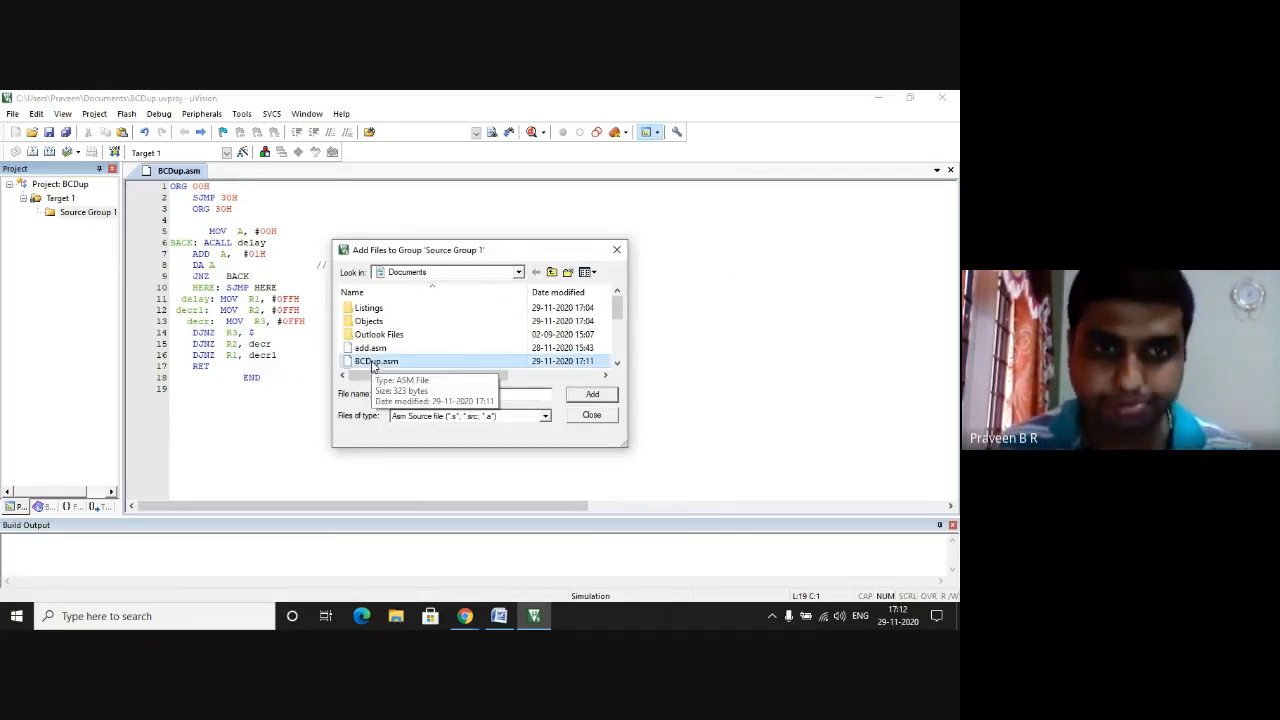
click(376, 361)
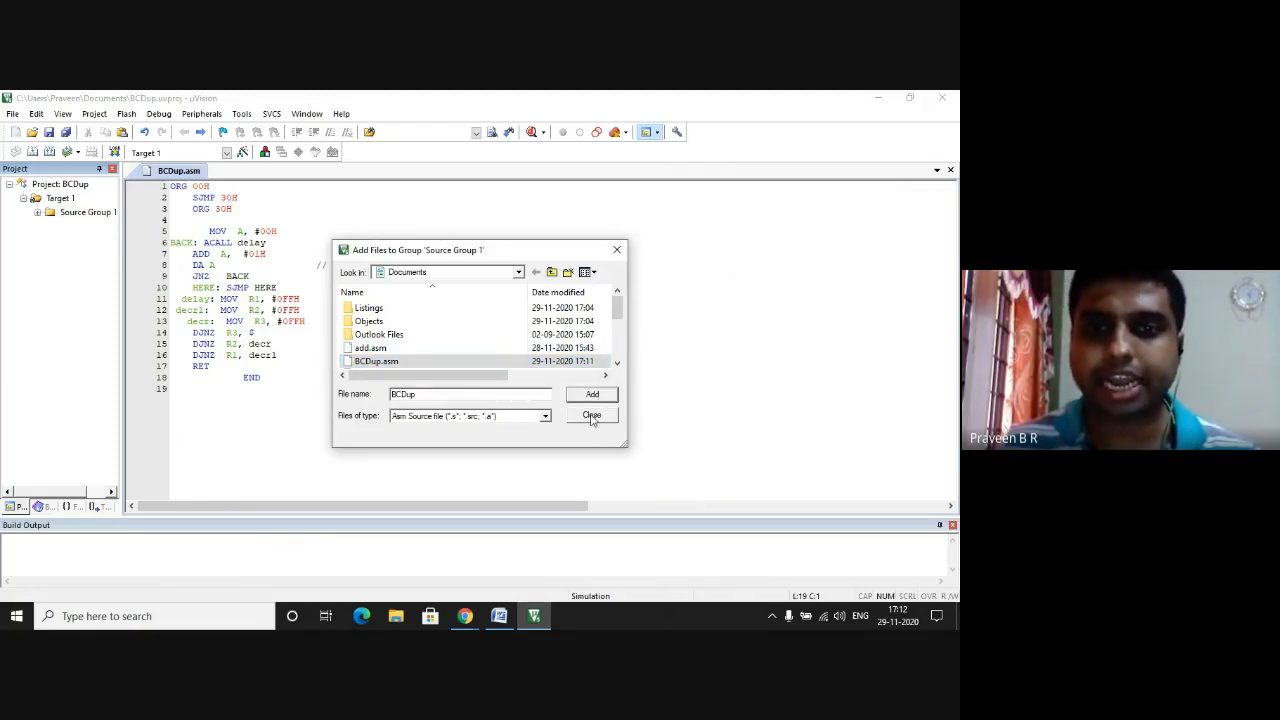
click(591, 415)
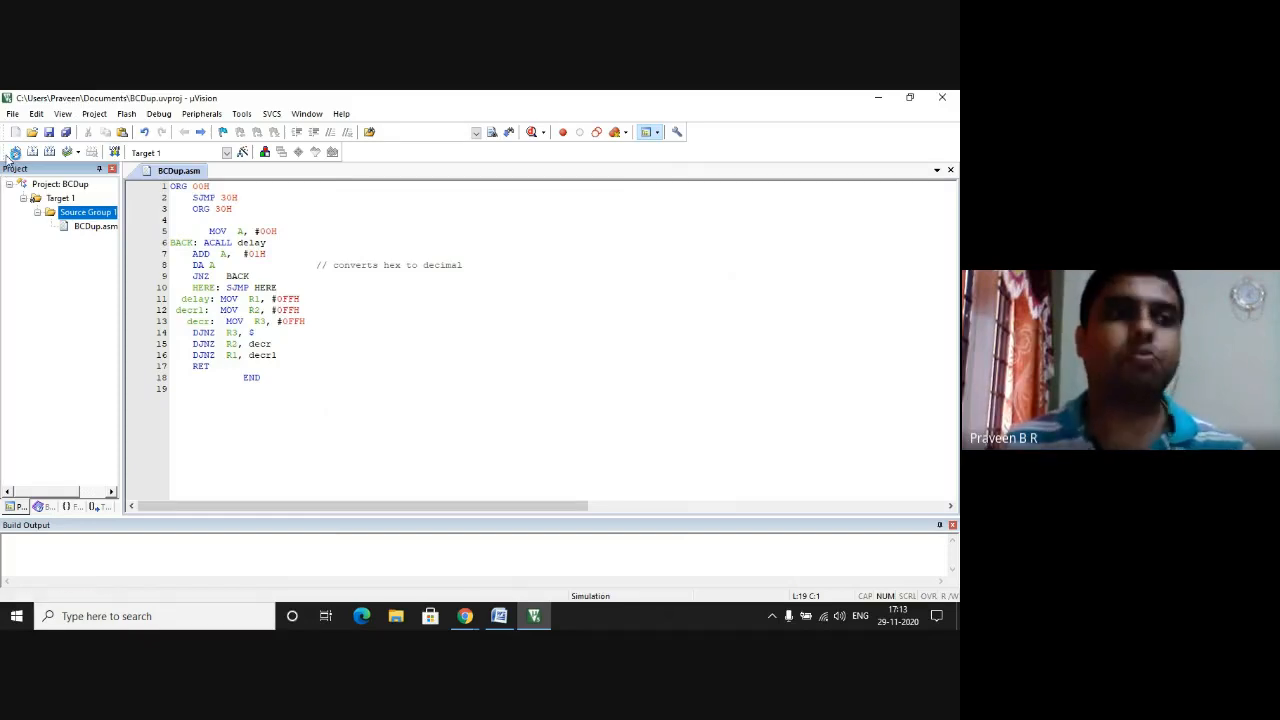
mouse_move(16, 152)
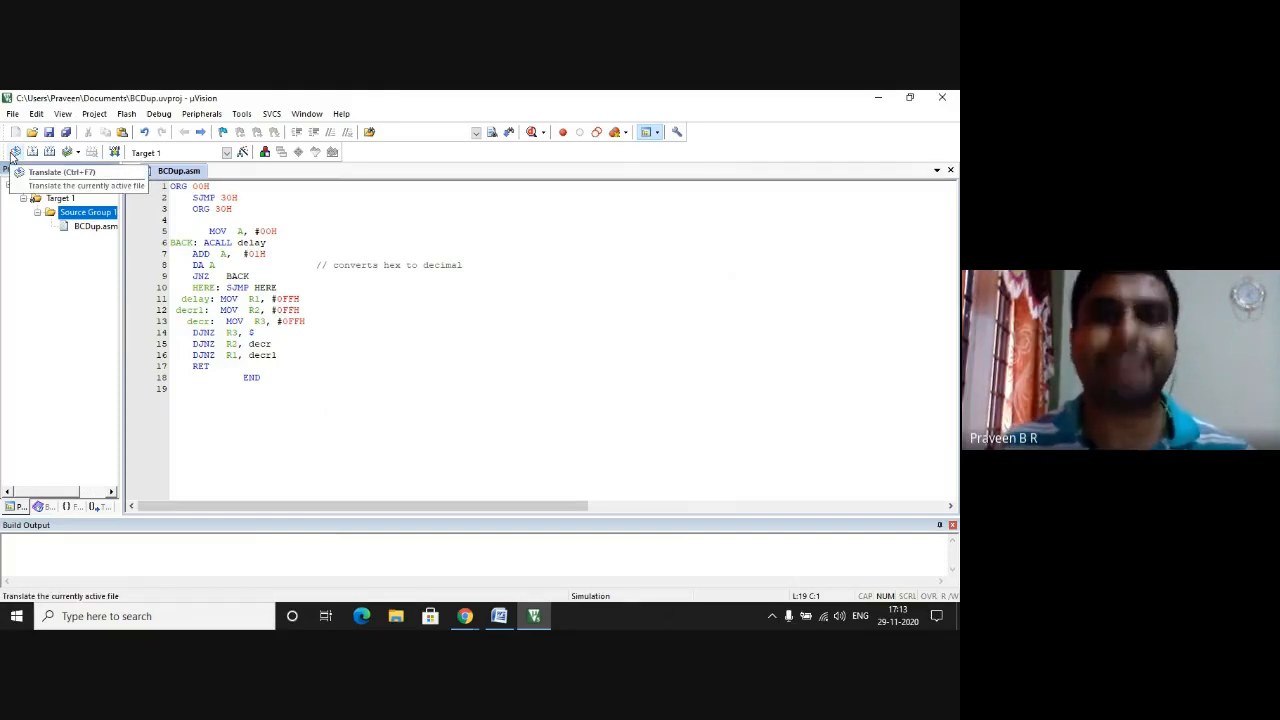
Translate, build and rebuild BCDup, confirming 0 errors and 0 warnings.
click(16, 151)
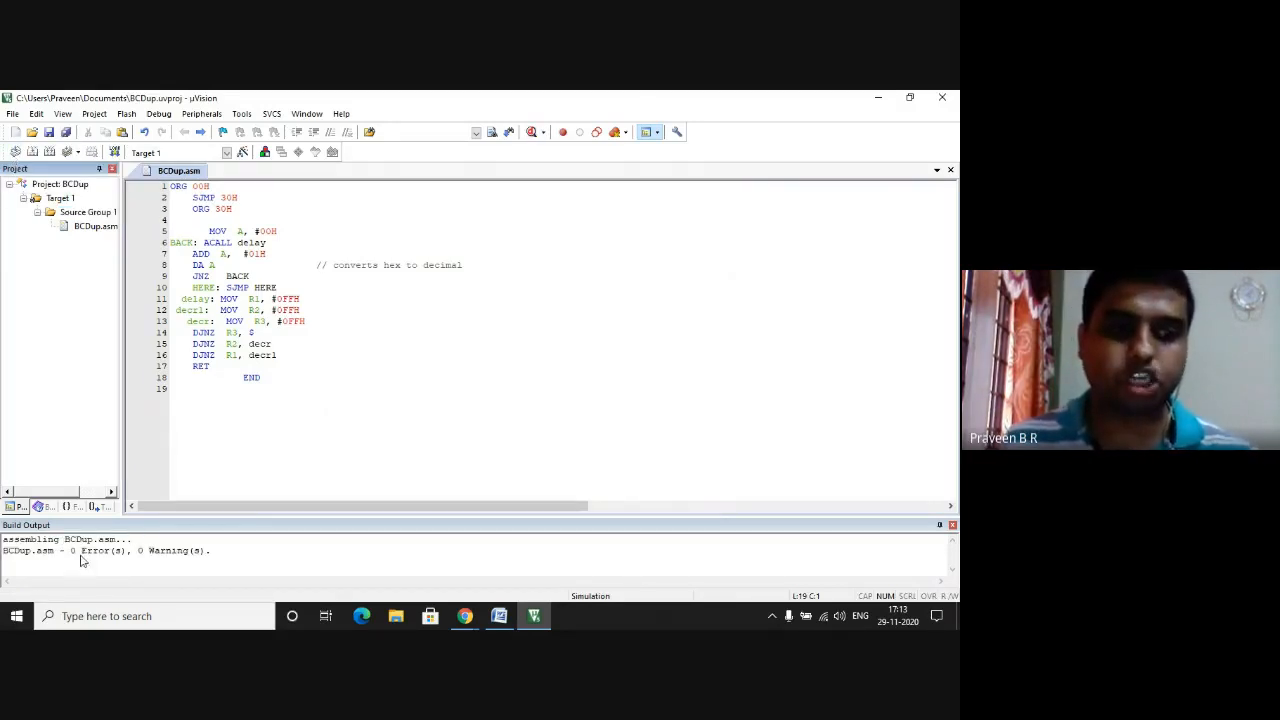
mouse_move(28, 451)
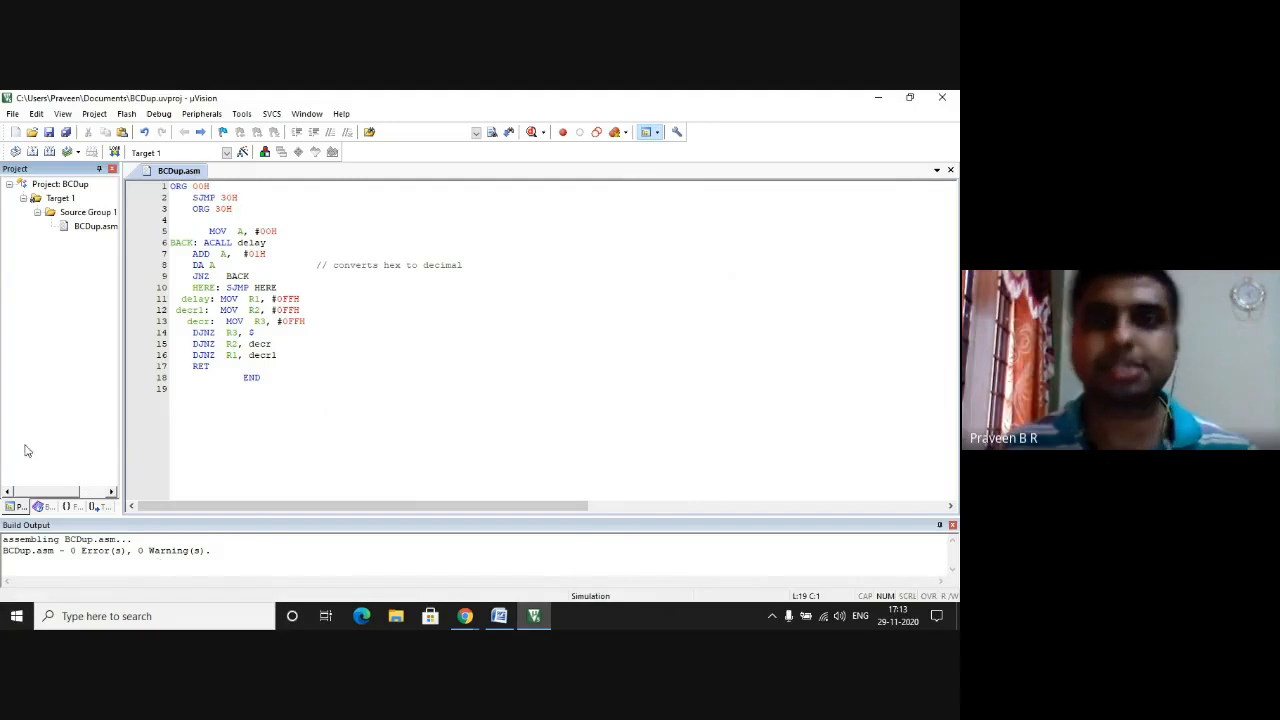
click(33, 152)
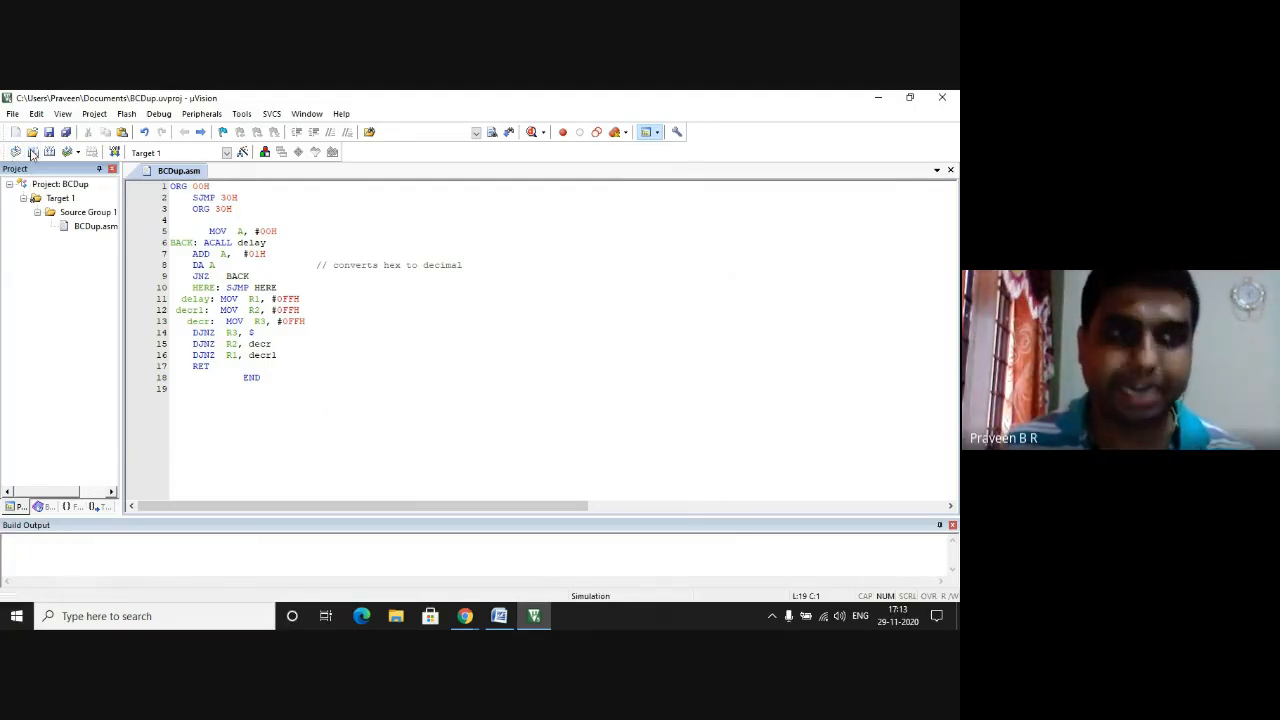
click(16, 151)
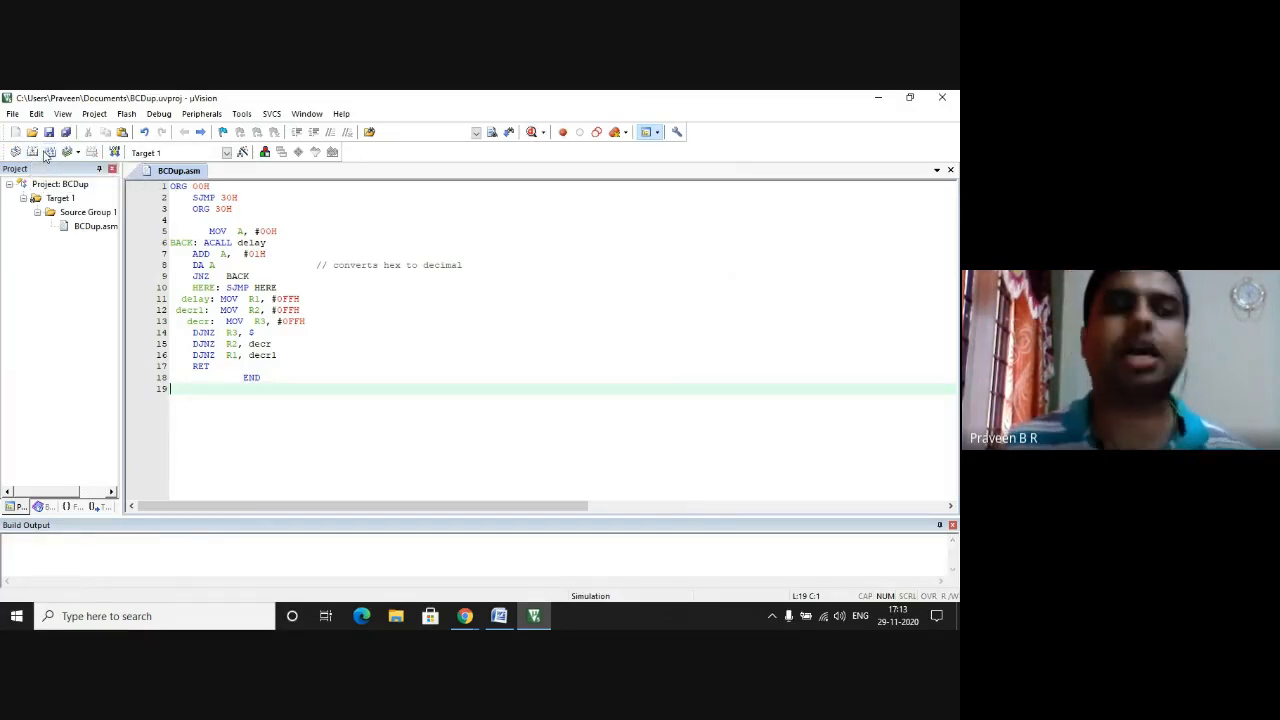
click(49, 151)
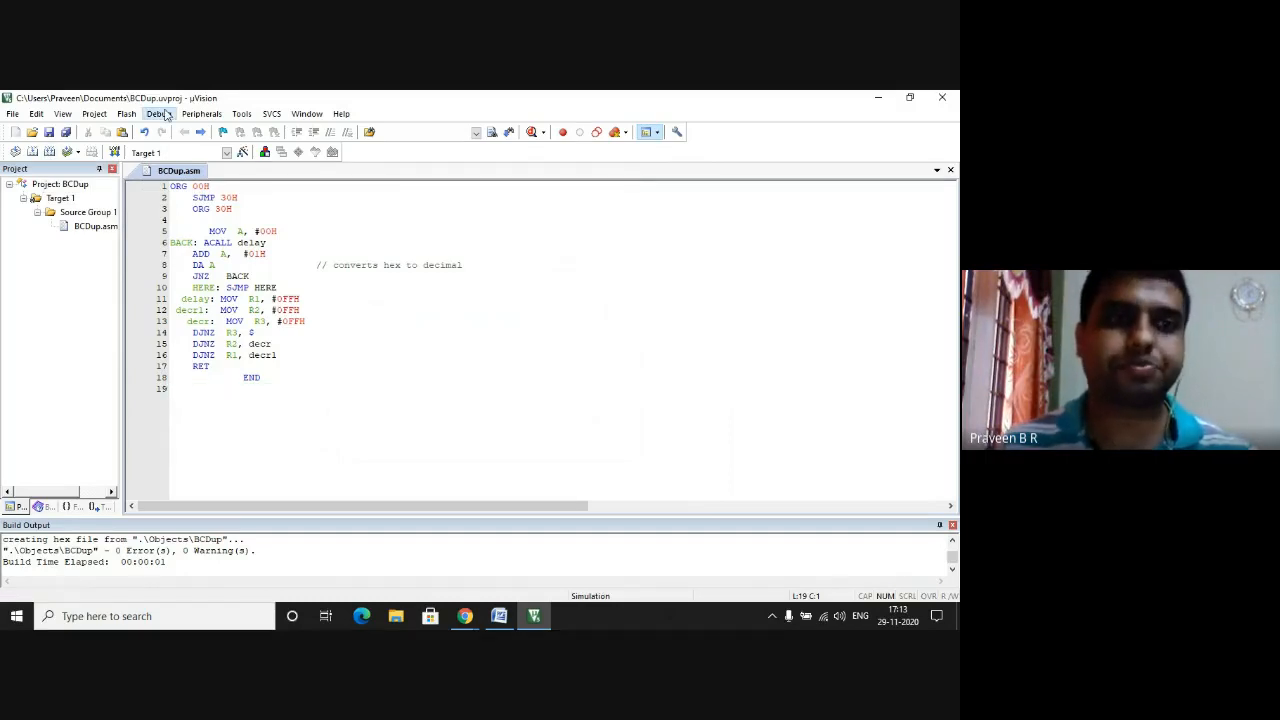
Start the debug session from the Debug menu and acknowledge the evaluation-mode notice.
click(158, 113)
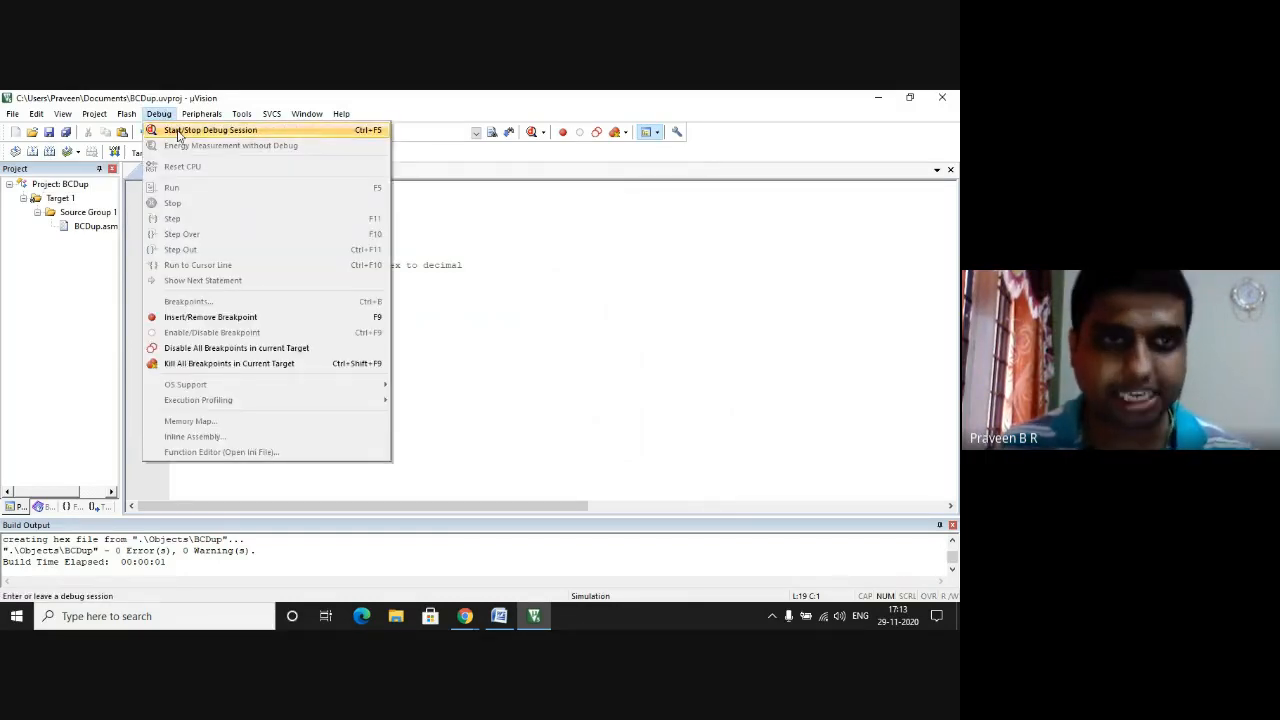
click(211, 130)
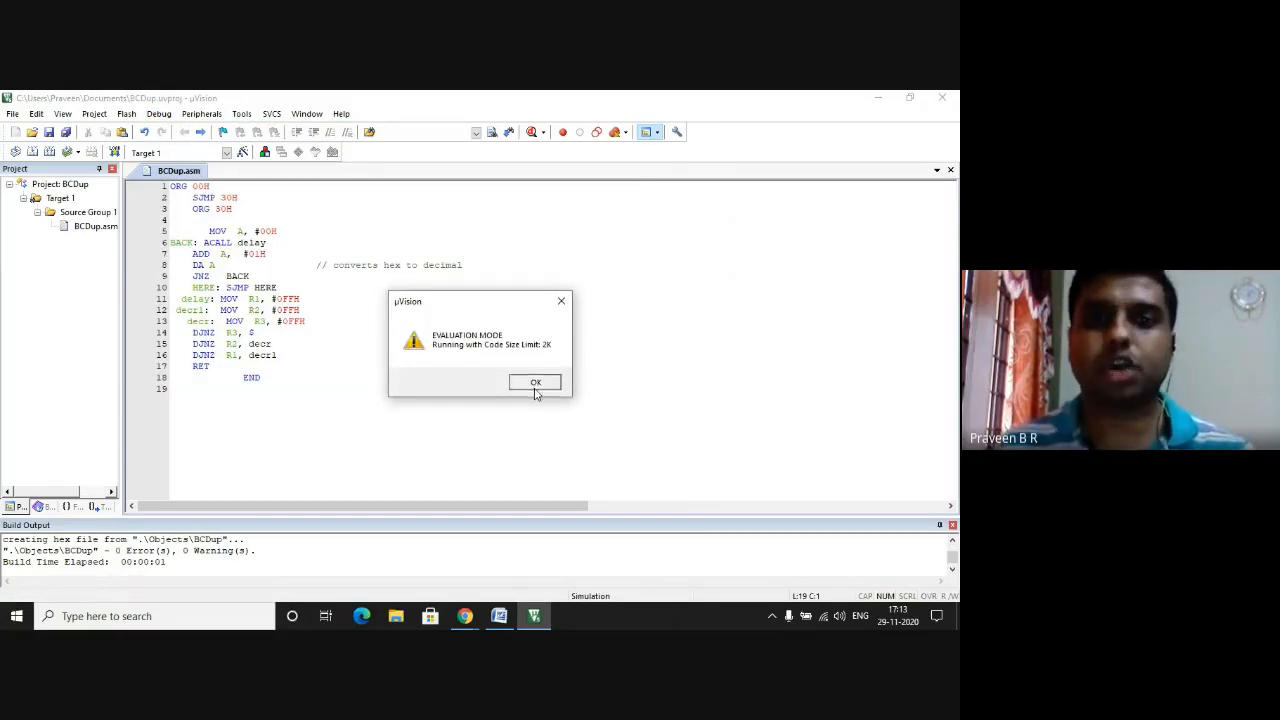
click(535, 382)
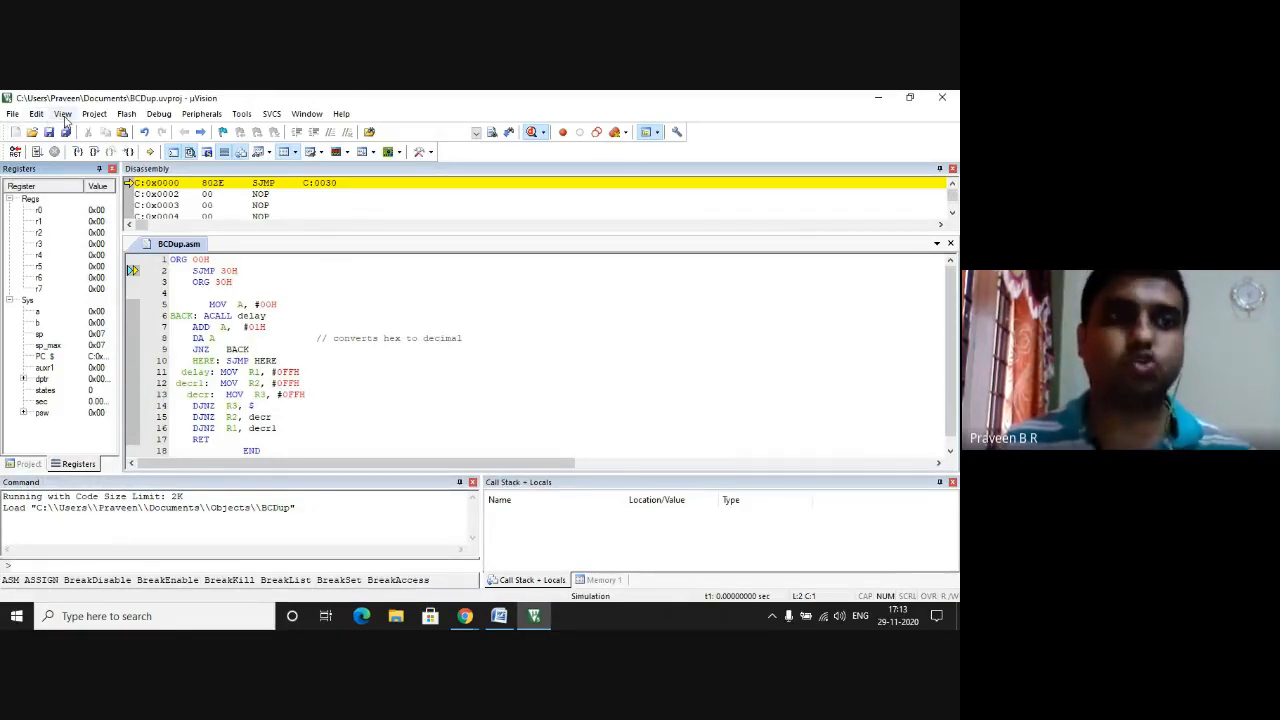
Open Watch 1 and add accumulator A as a watch expression.
click(62, 113)
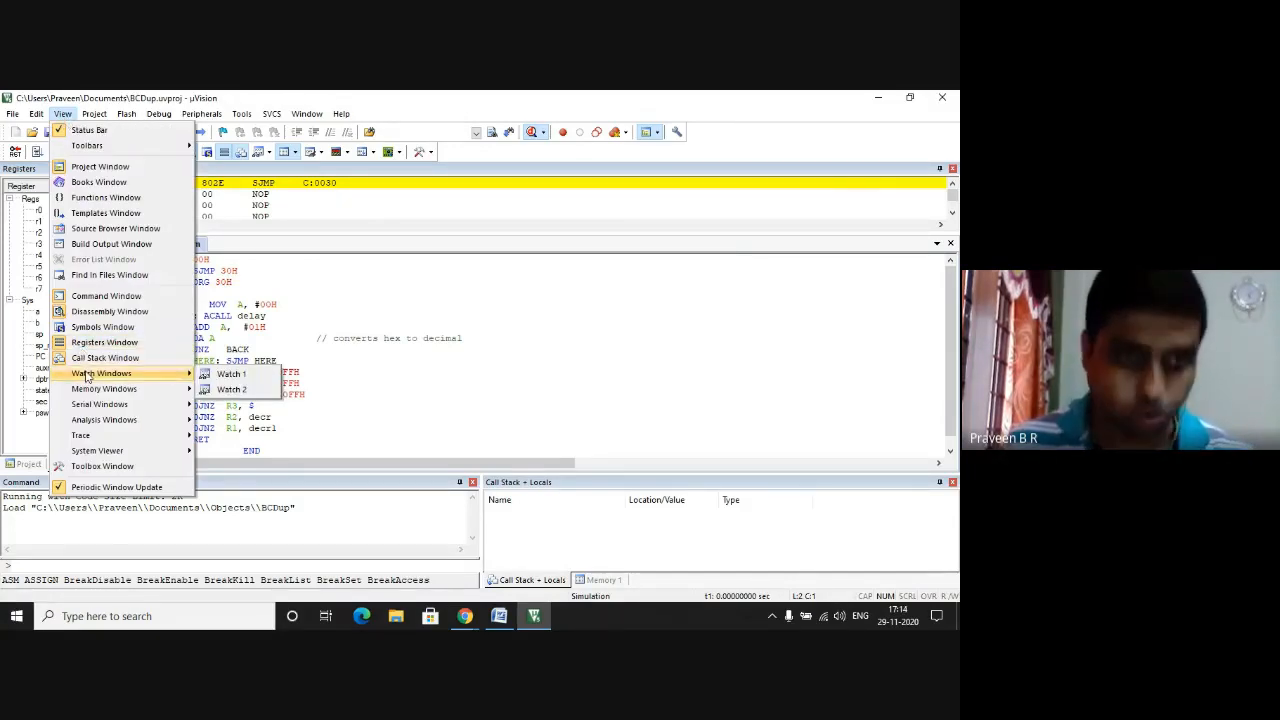
mouse_move(231, 373)
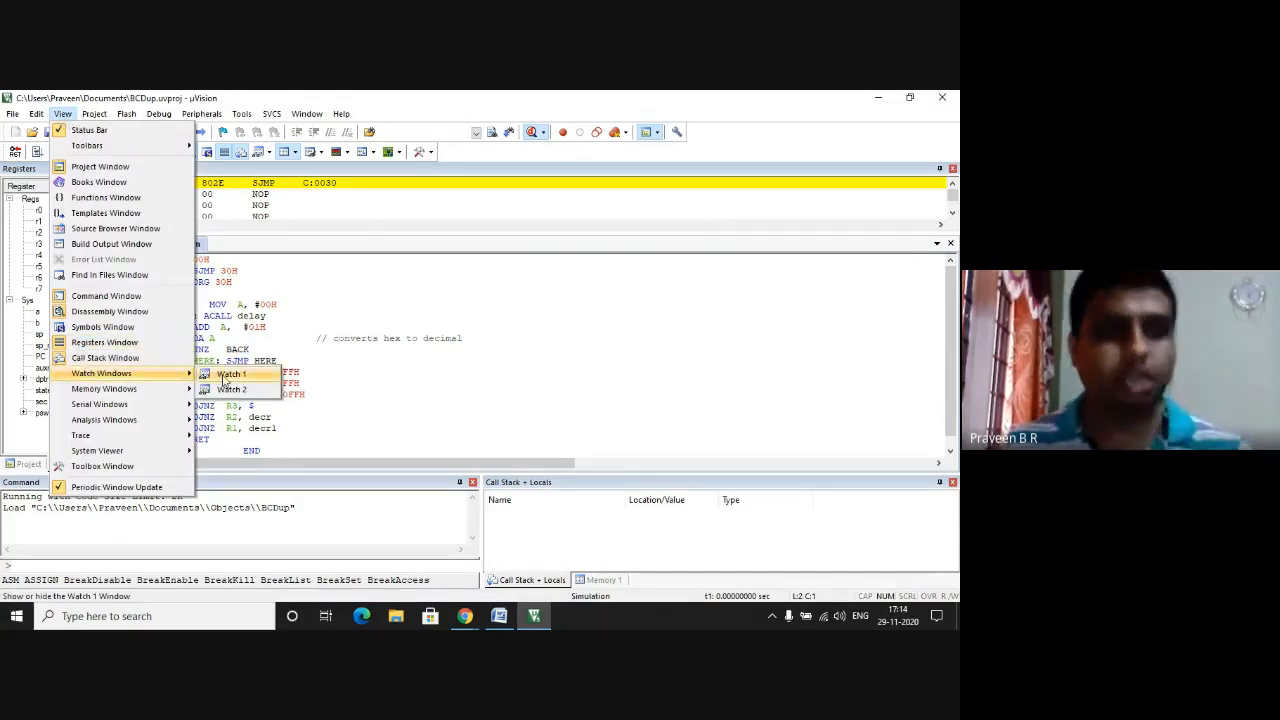
click(231, 373)
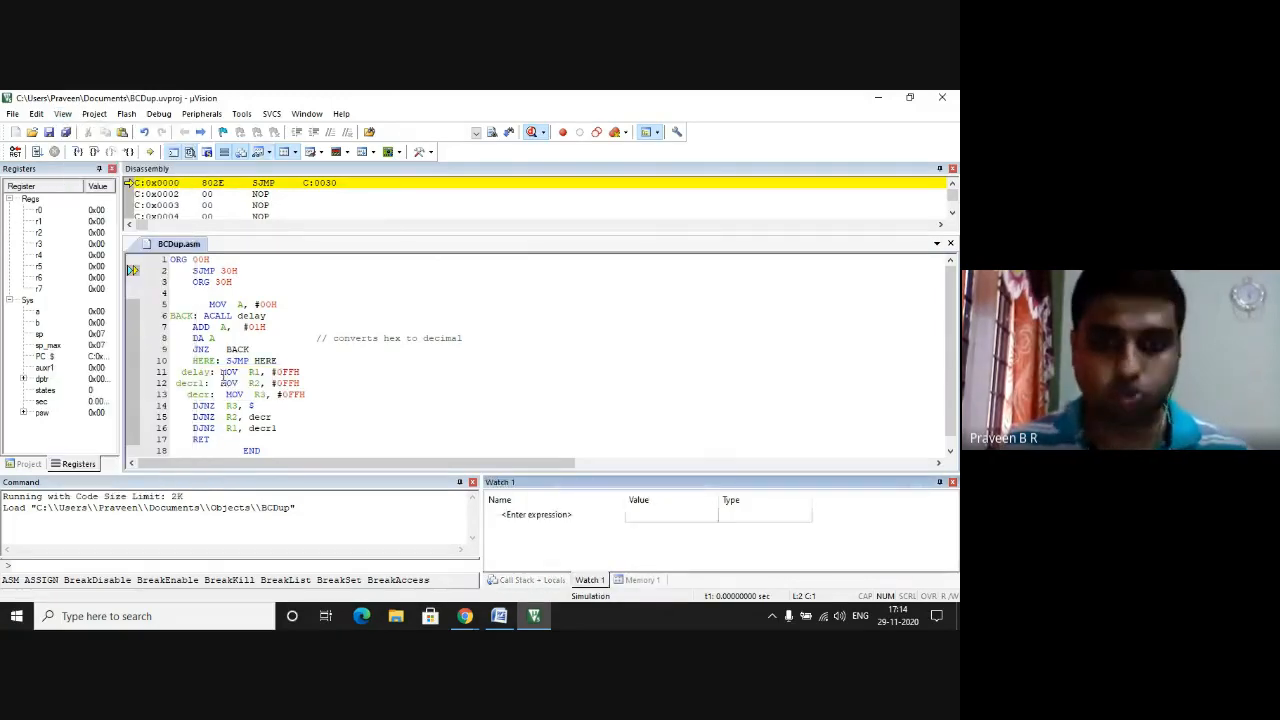
click(537, 514)
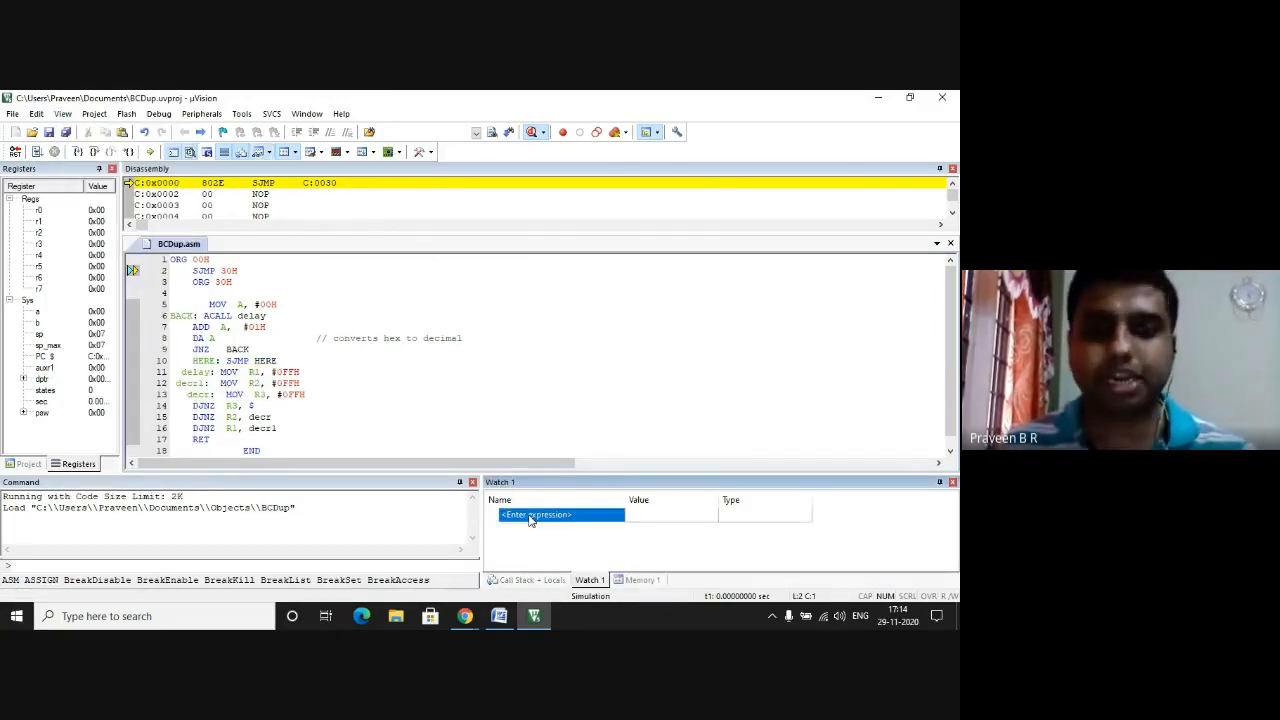
click(536, 514)
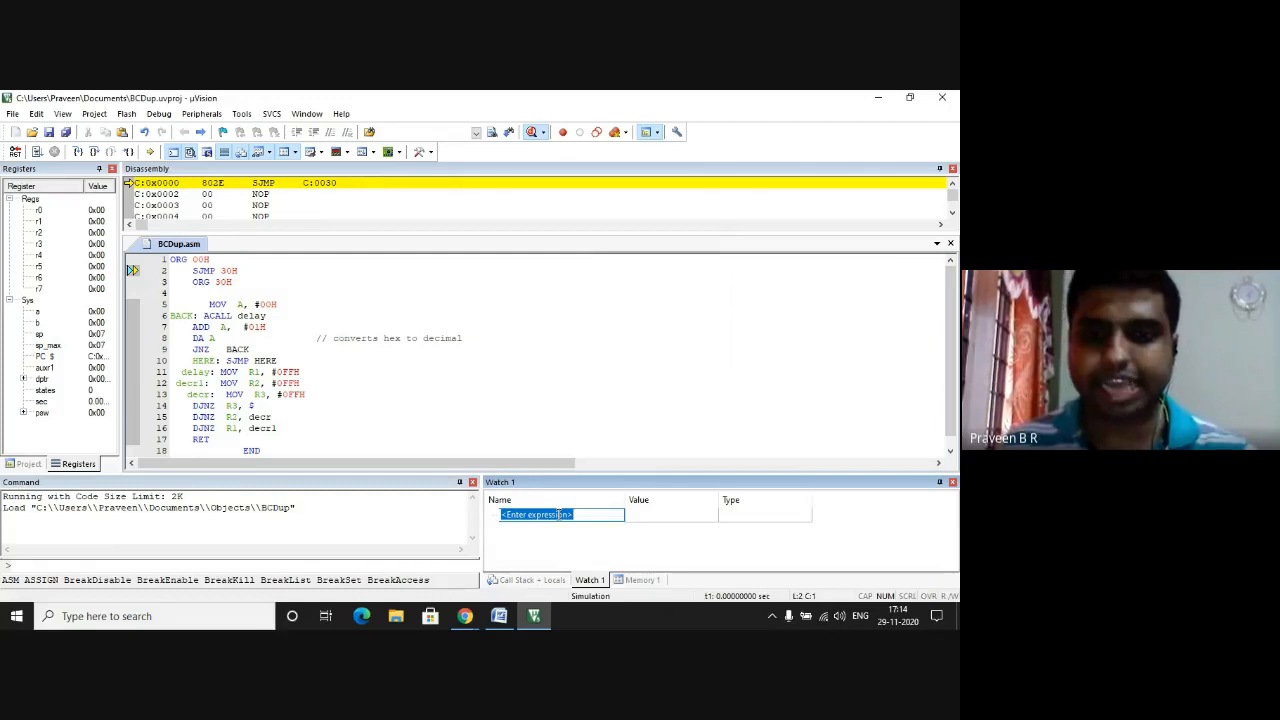
text(A)
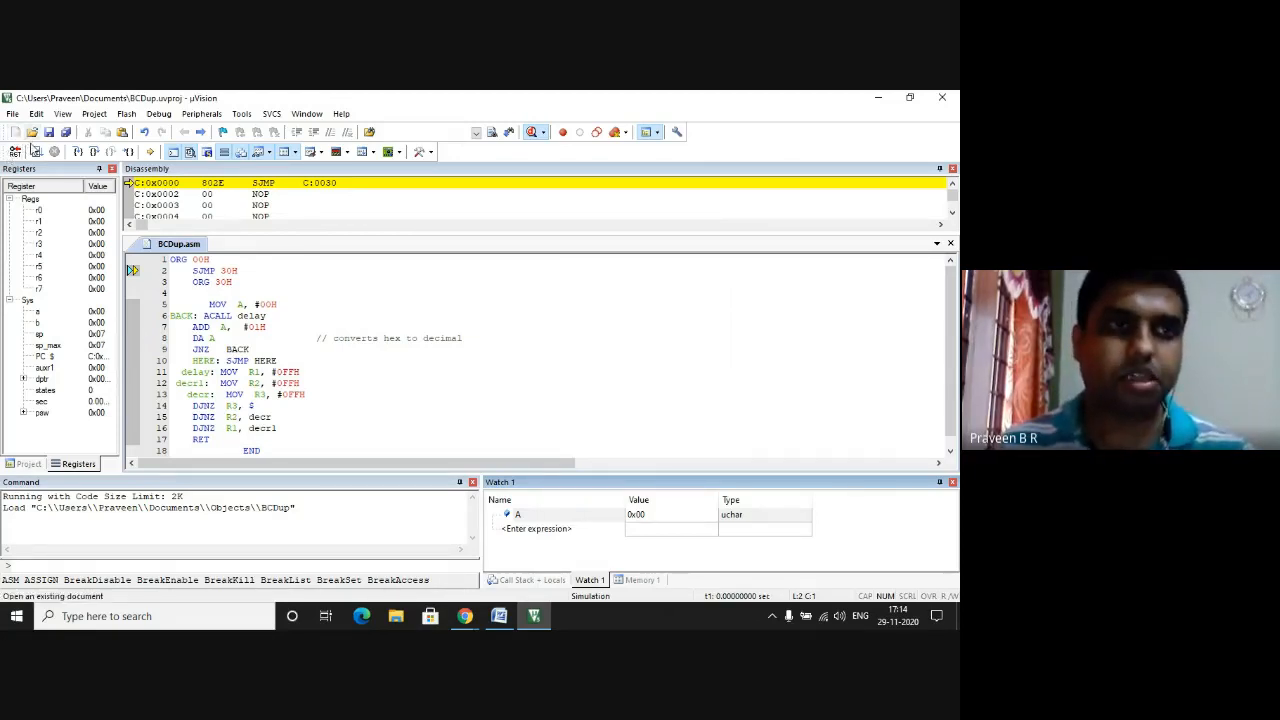
mouse_move(38, 151)
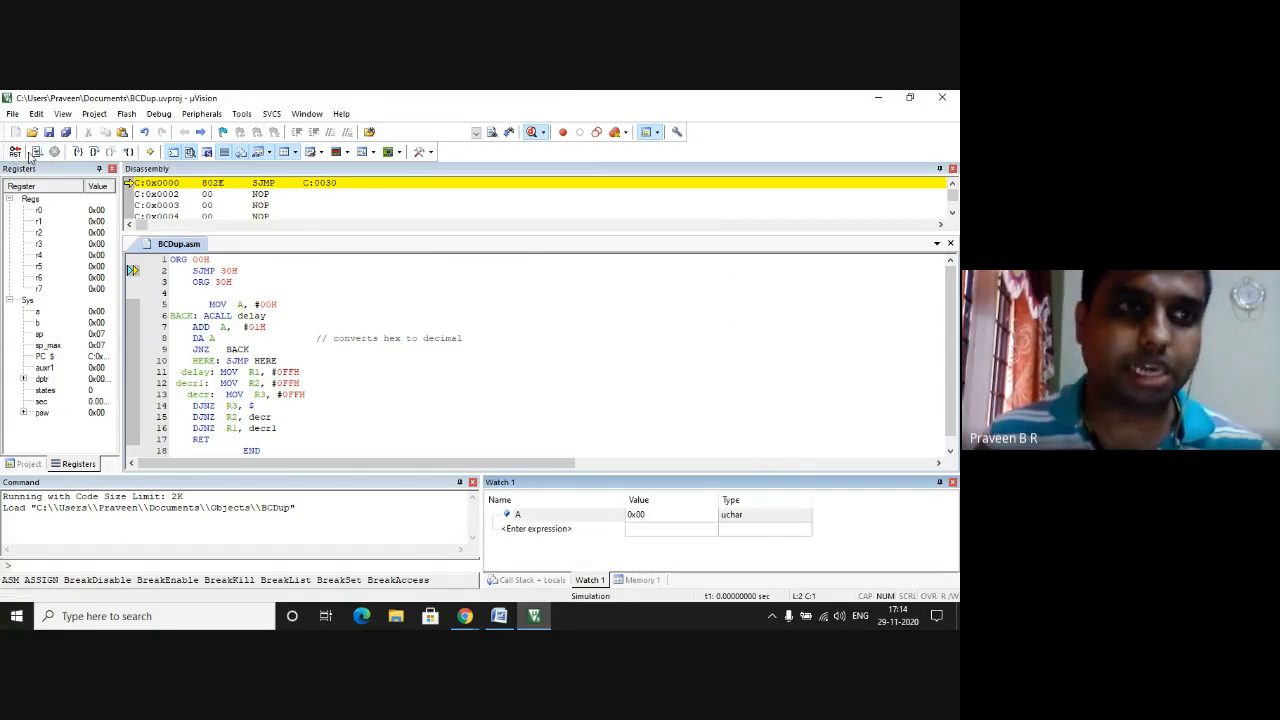
mouse_move(36, 152)
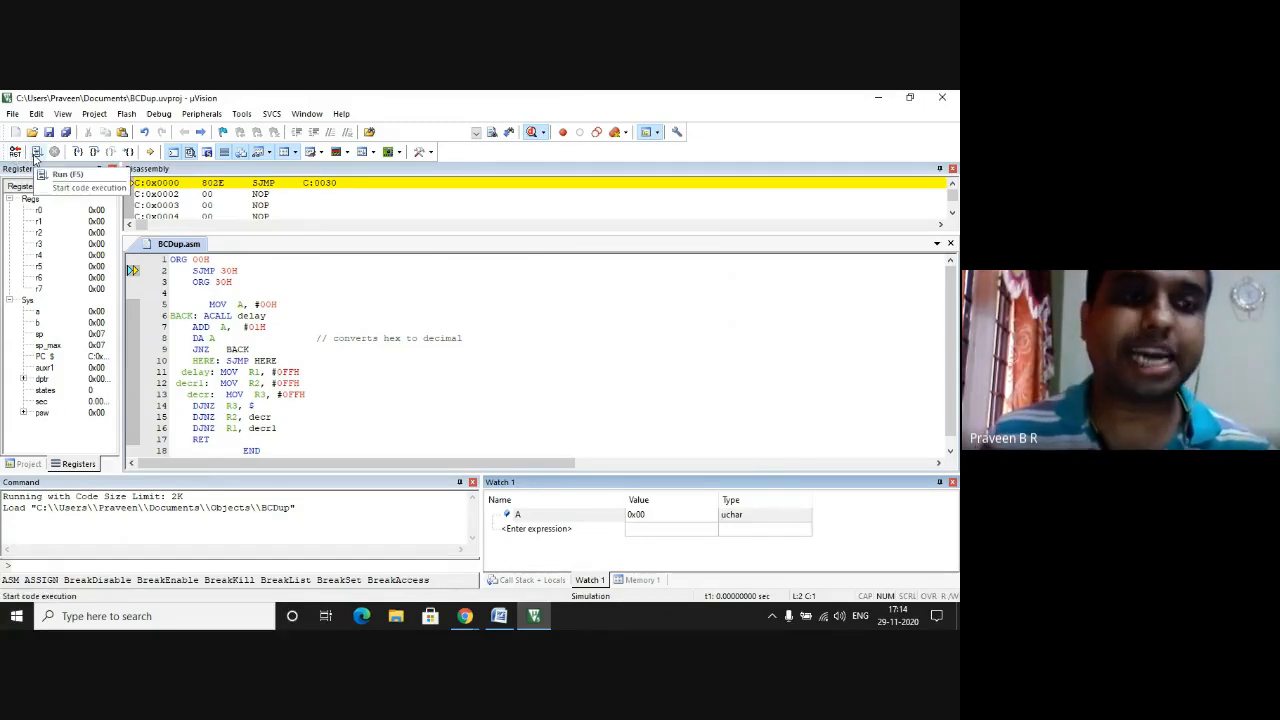
Run the BCDup program in the simulator from the debug toolbar.
click(37, 151)
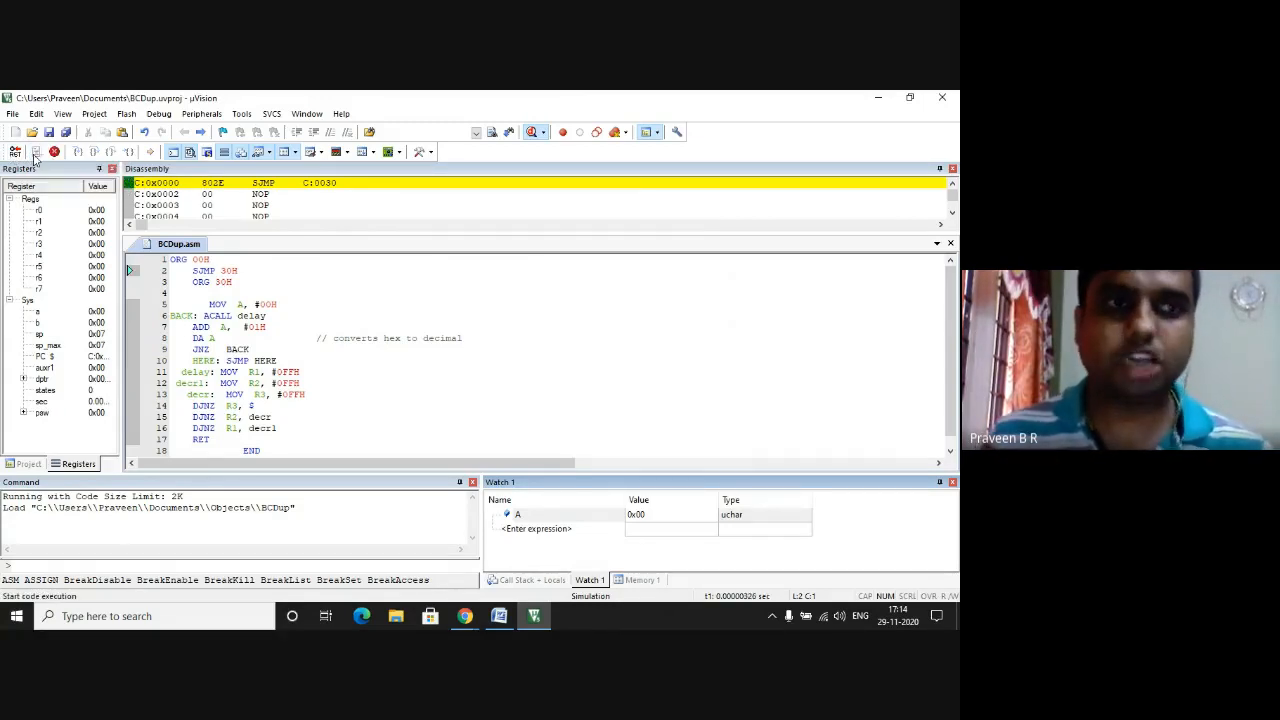